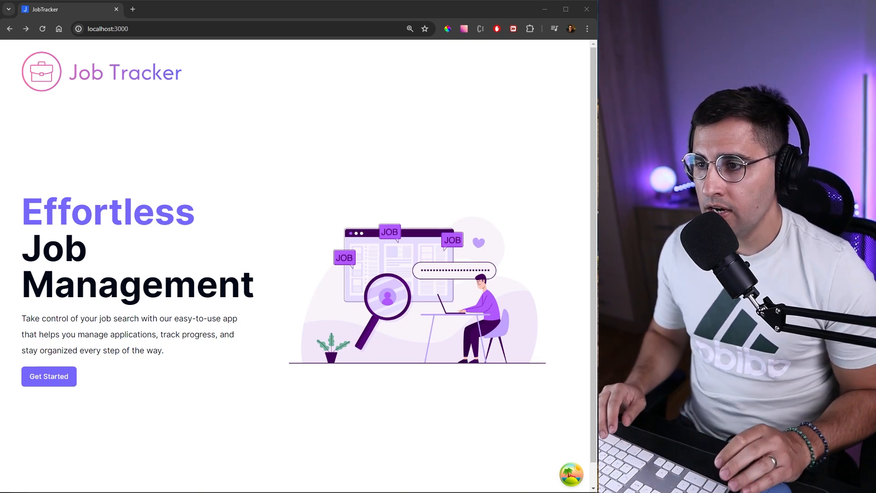
mouse_move(164, 128)
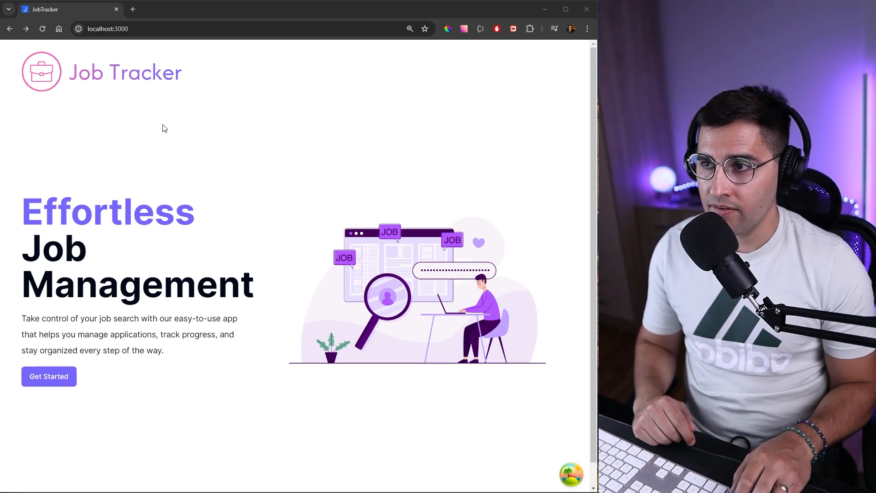
mouse_move(29, 192)
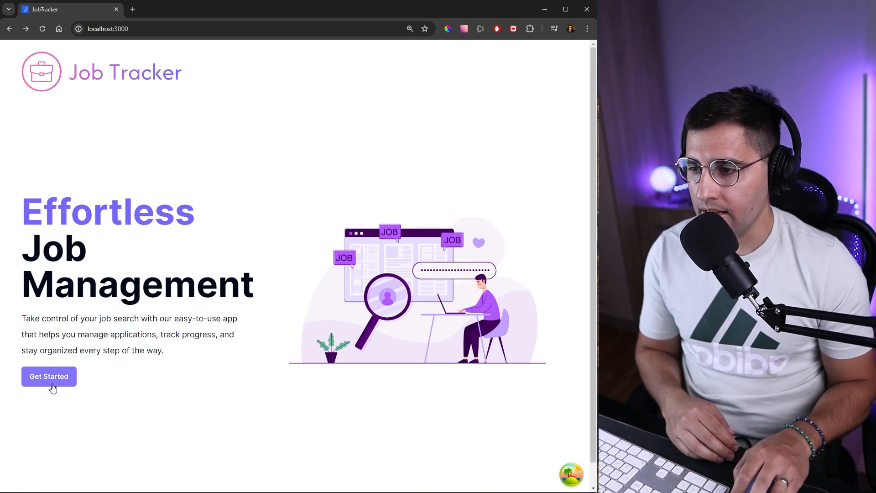
Step: Get started and sign in with the Google account to land on the Add Job page
click(48, 376)
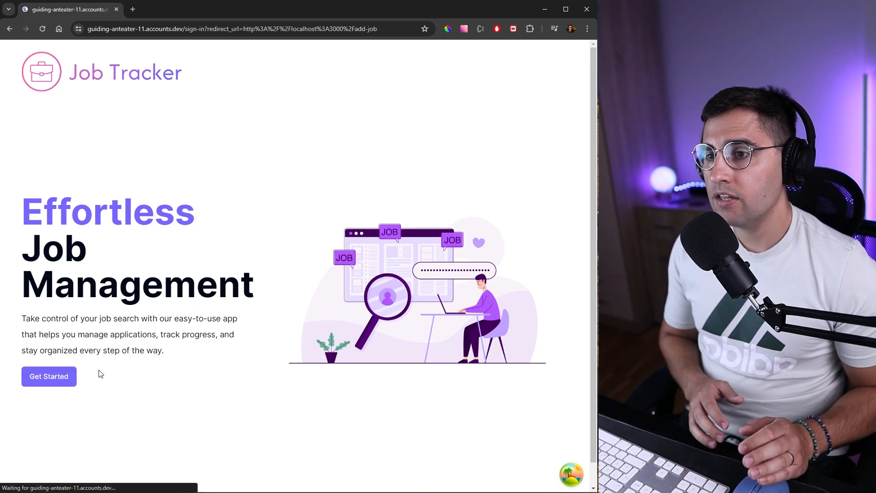
click(48, 376)
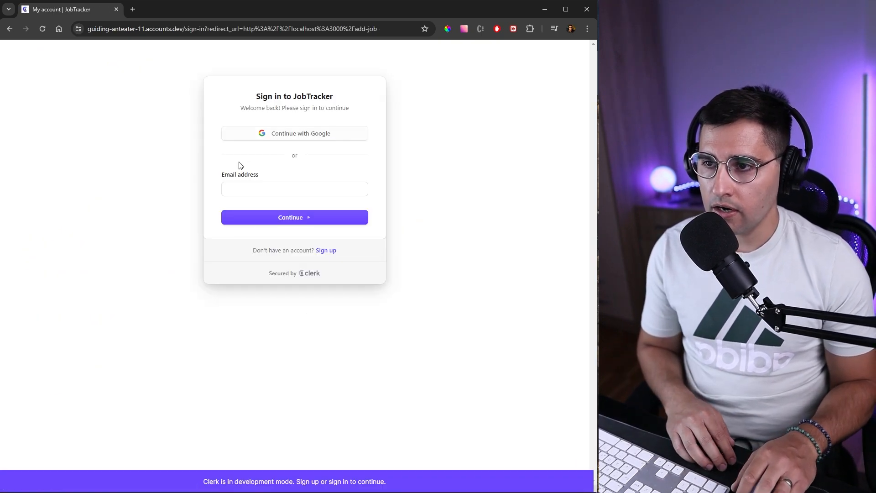
mouse_move(313, 246)
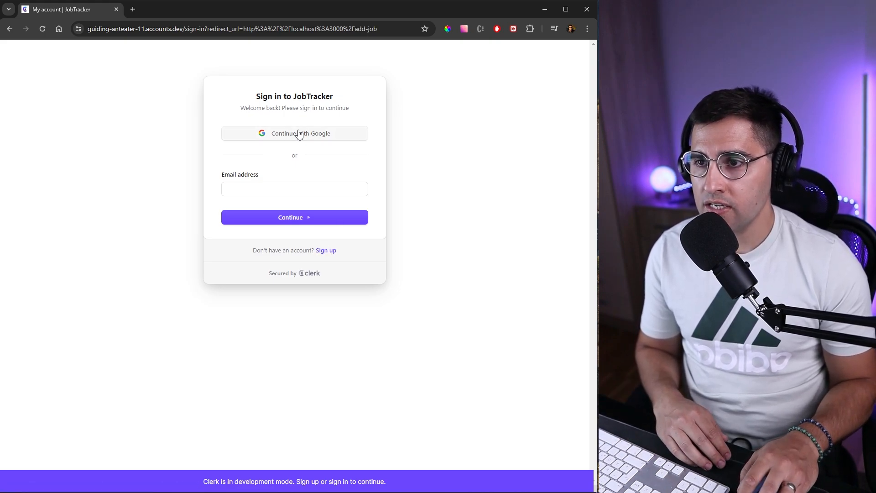
click(295, 133)
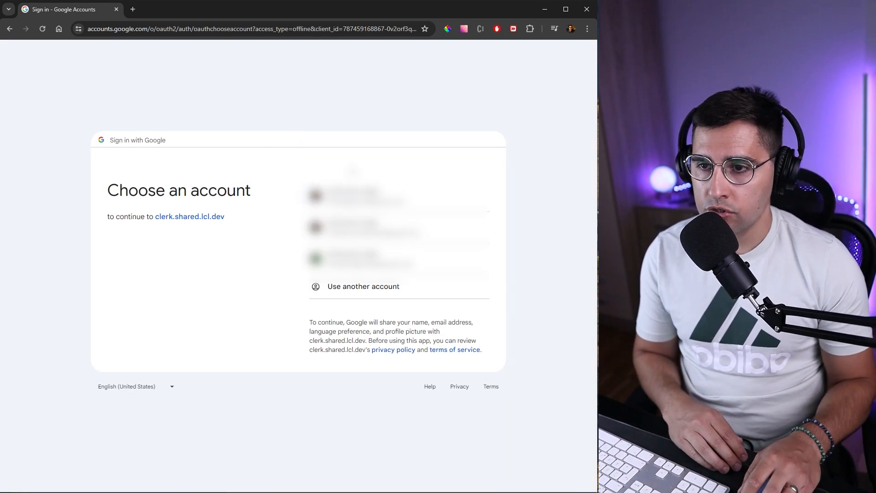
click(364, 227)
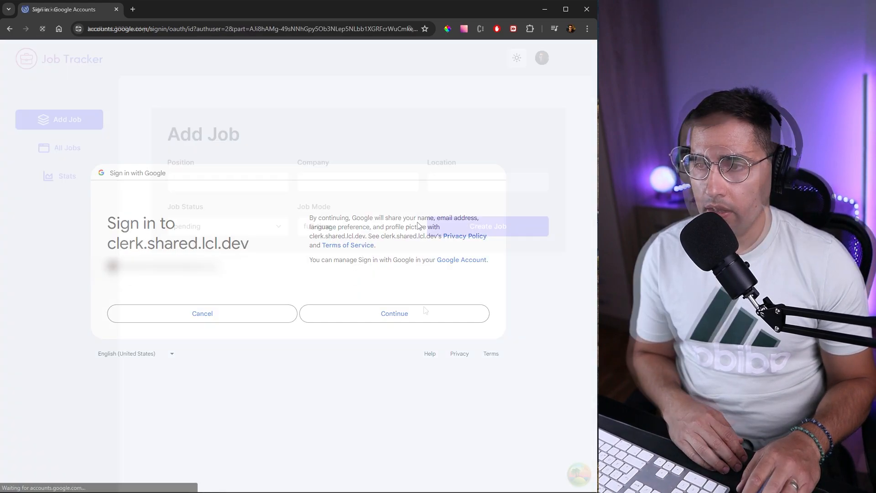
click(394, 313)
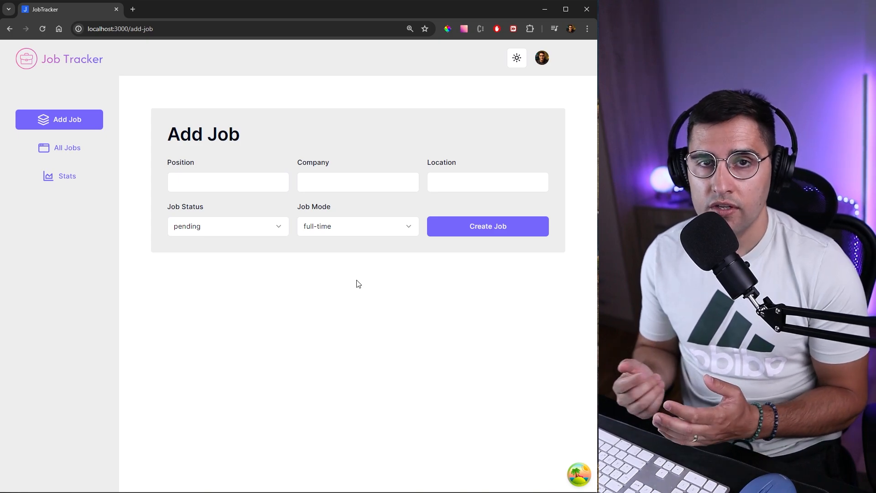
mouse_move(53, 279)
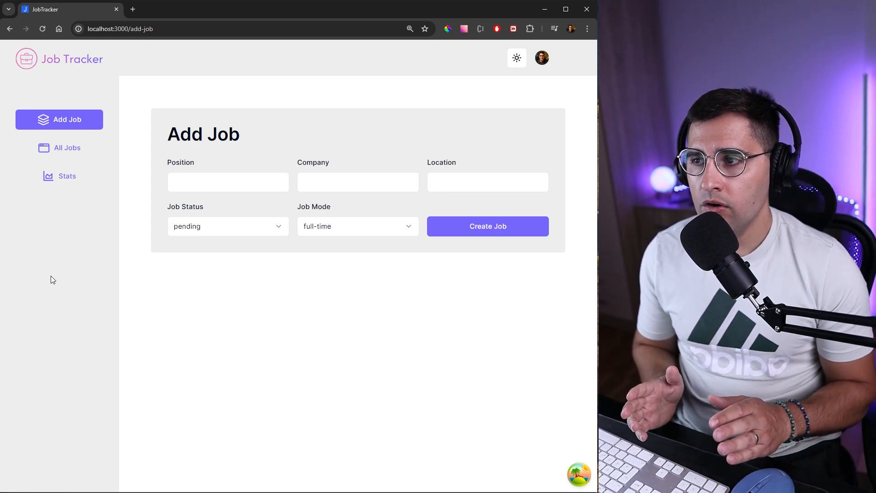
mouse_move(263, 236)
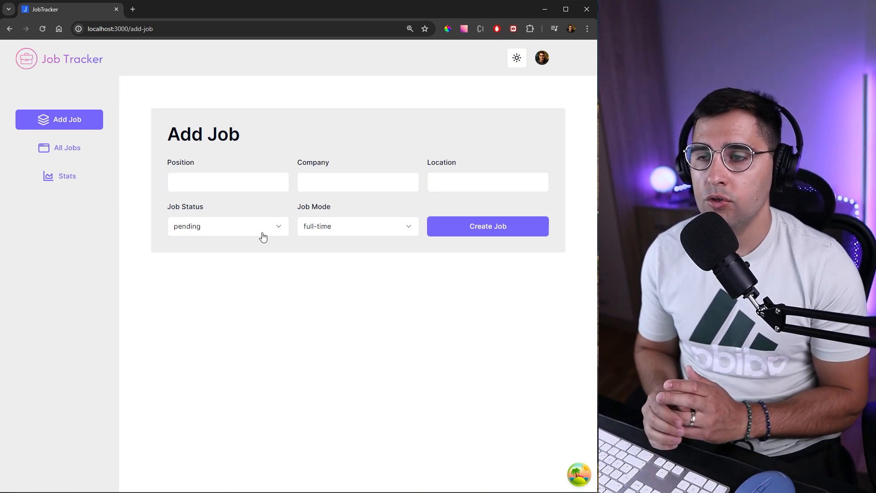
mouse_move(302, 193)
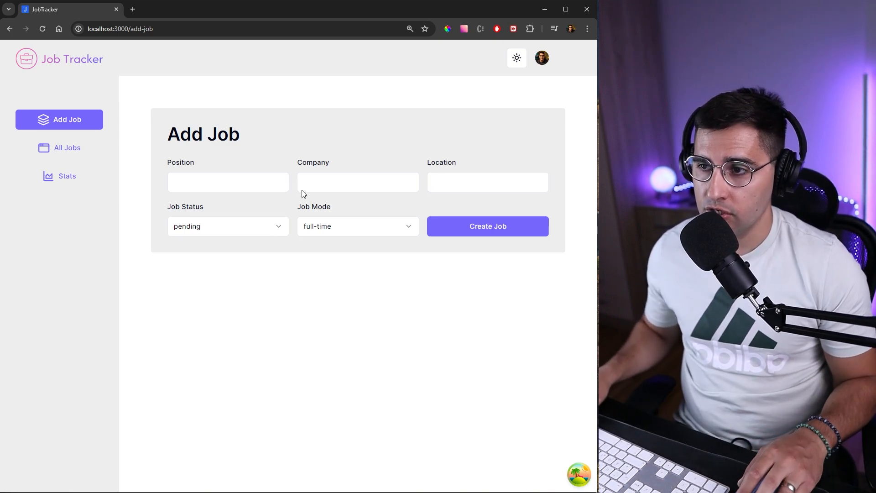
Step: Create a job with position Frontend, company Google and location USA
text(Frontend)
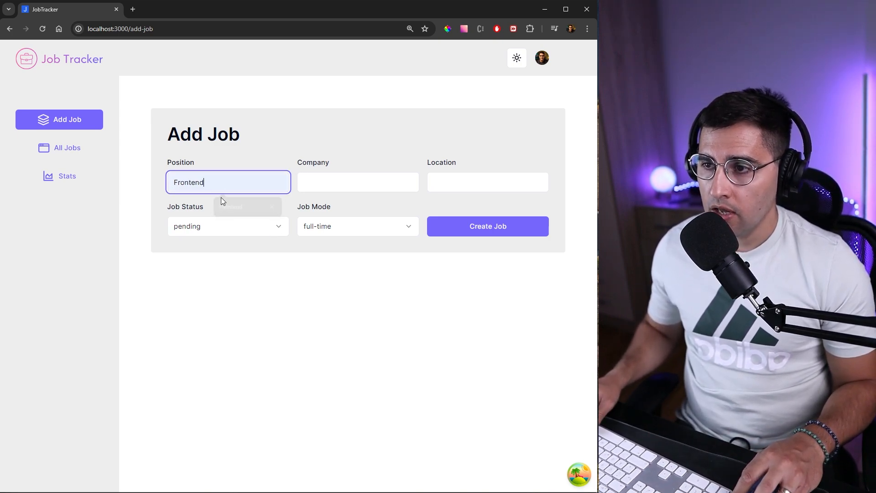
text(Google)
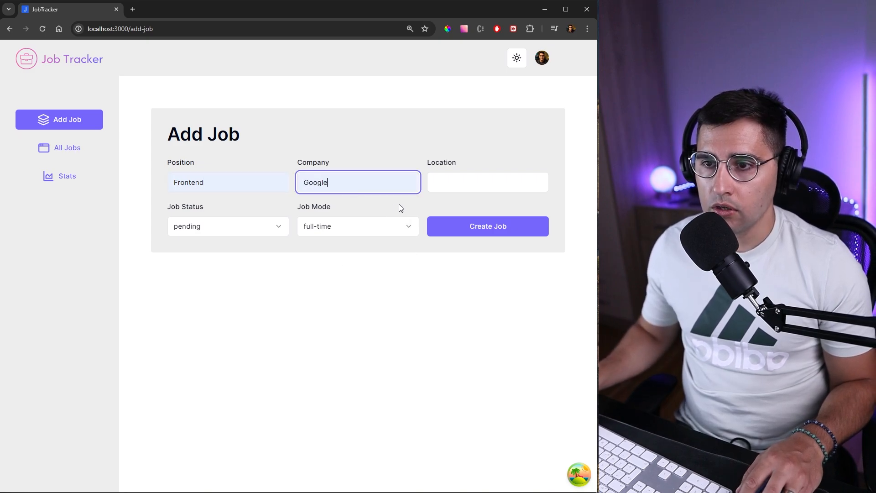
text(USA)
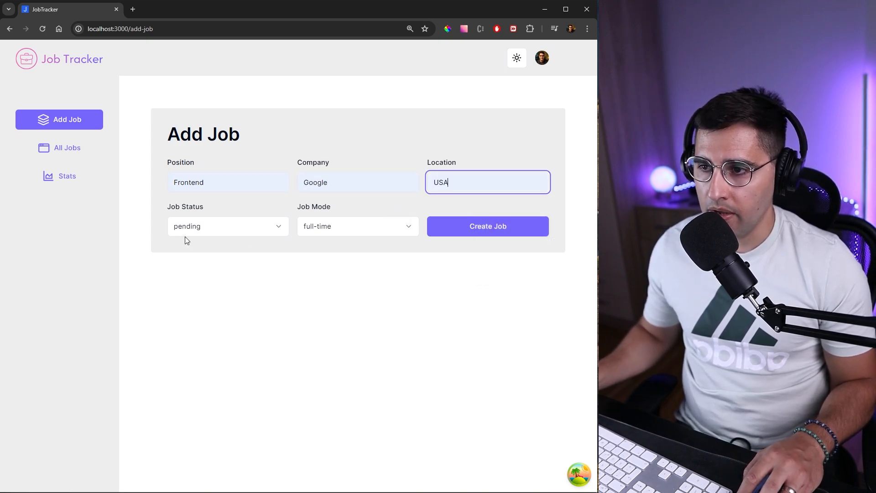
click(487, 225)
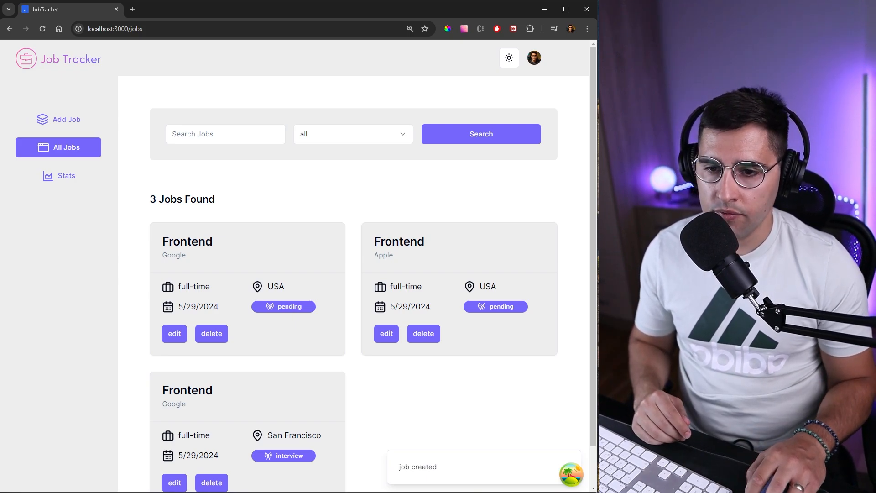
mouse_move(437, 398)
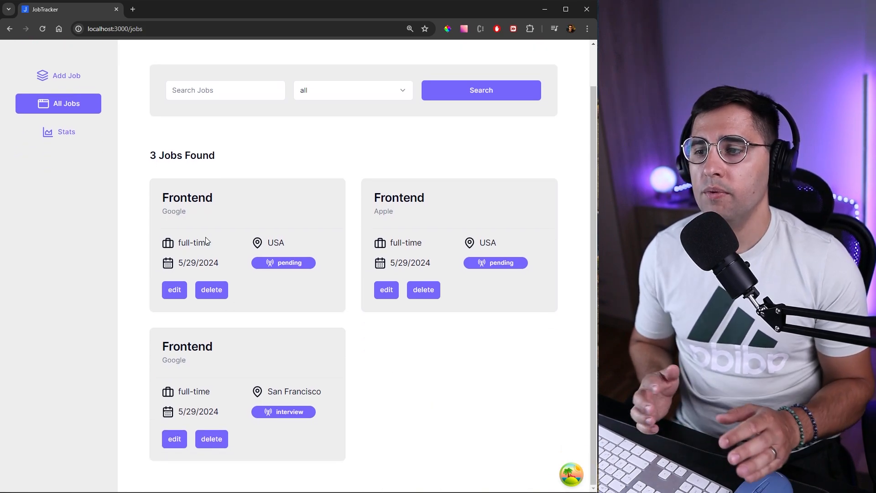
mouse_move(263, 188)
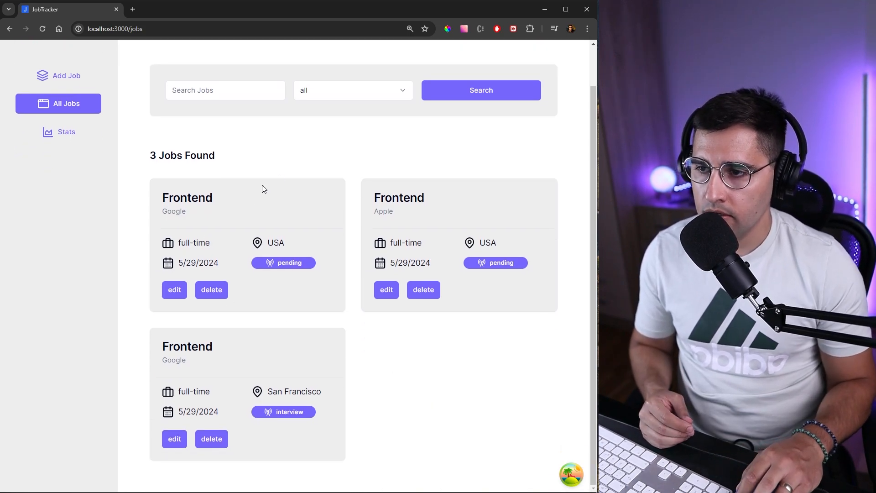
Step: Edit the Google USA Frontend job and save its status as declined
click(173, 289)
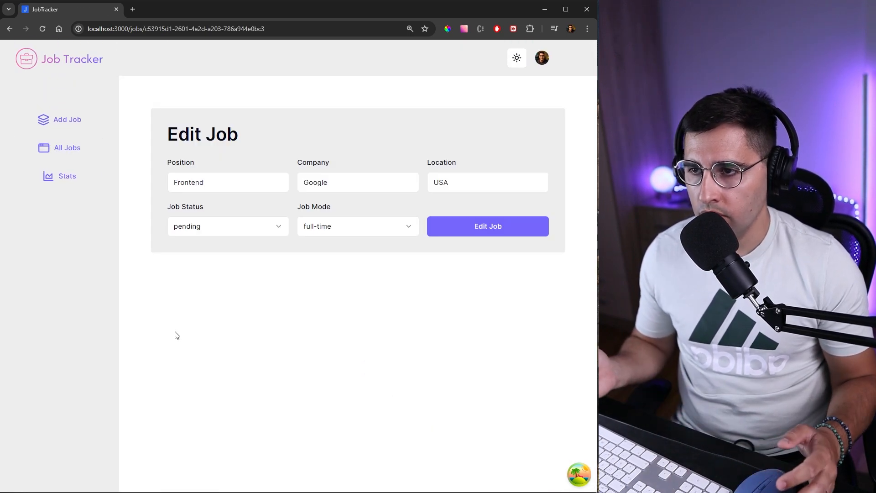
mouse_move(214, 203)
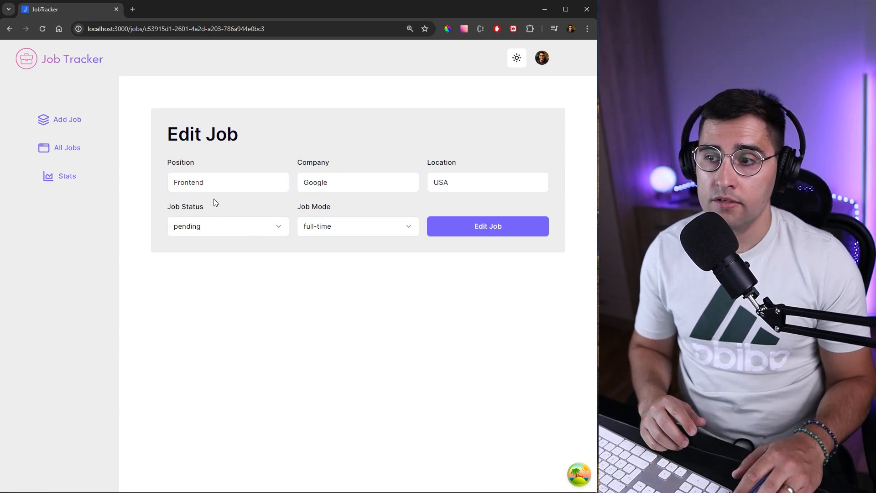
click(227, 225)
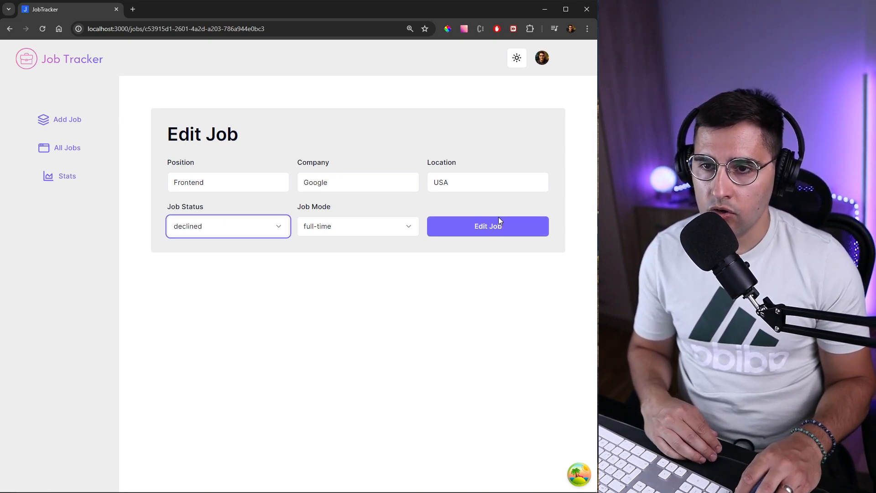
click(487, 225)
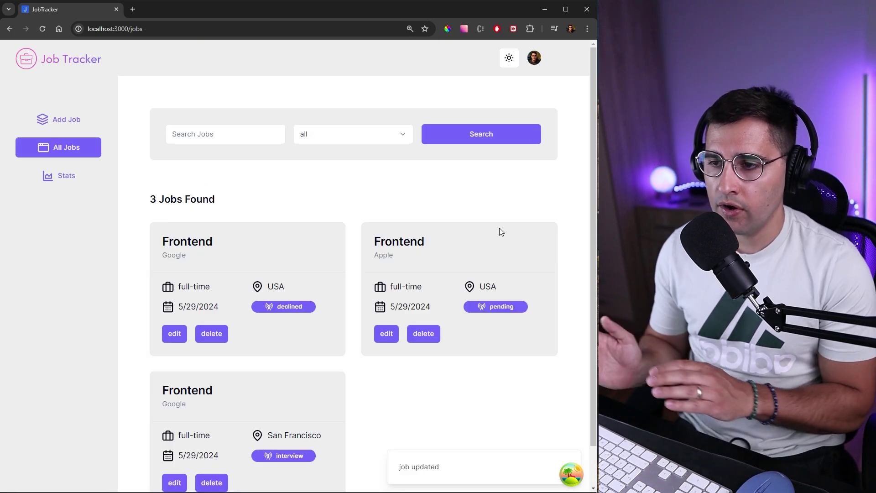
mouse_move(306, 158)
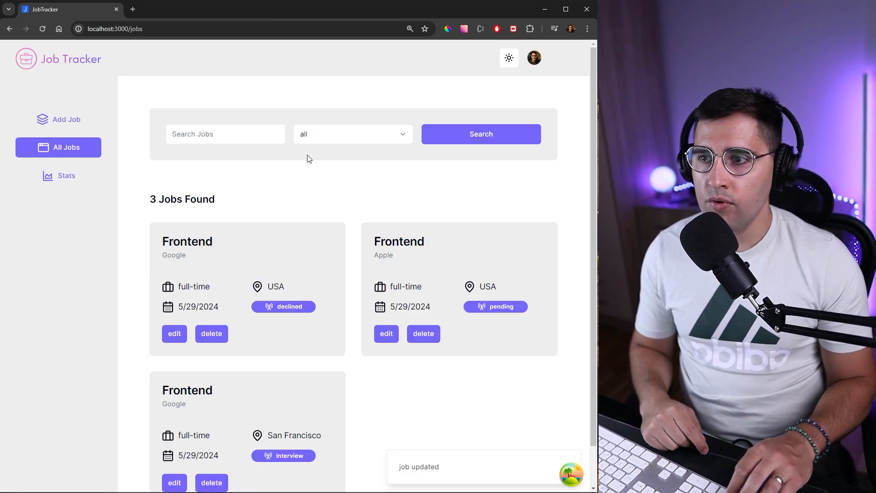
Step: Search the jobs and delete the declined Google Frontend job in USA
click(225, 133)
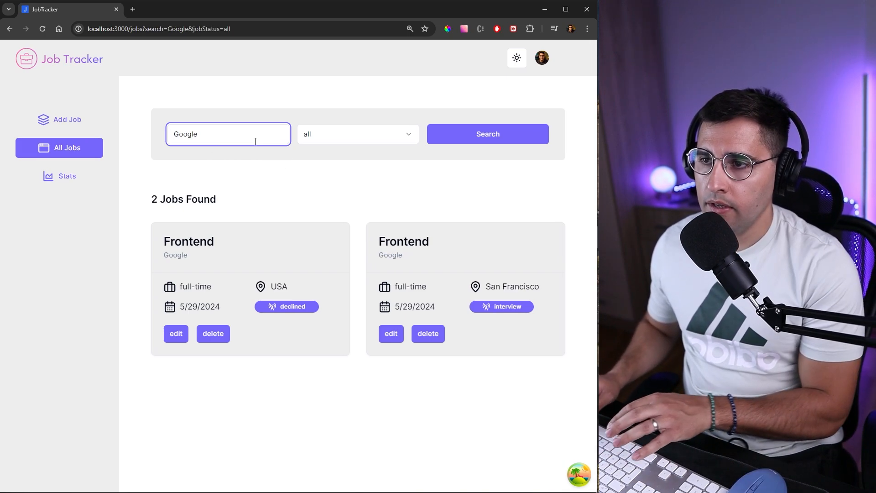
mouse_move(384, 173)
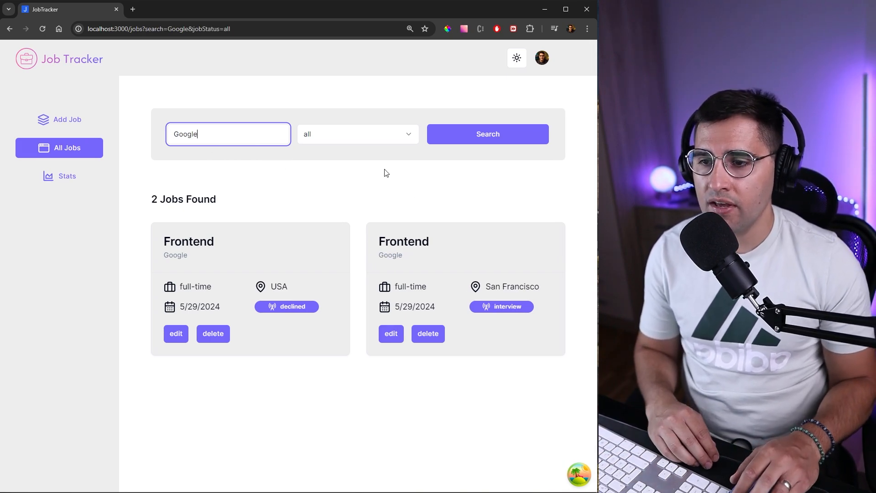
mouse_move(282, 276)
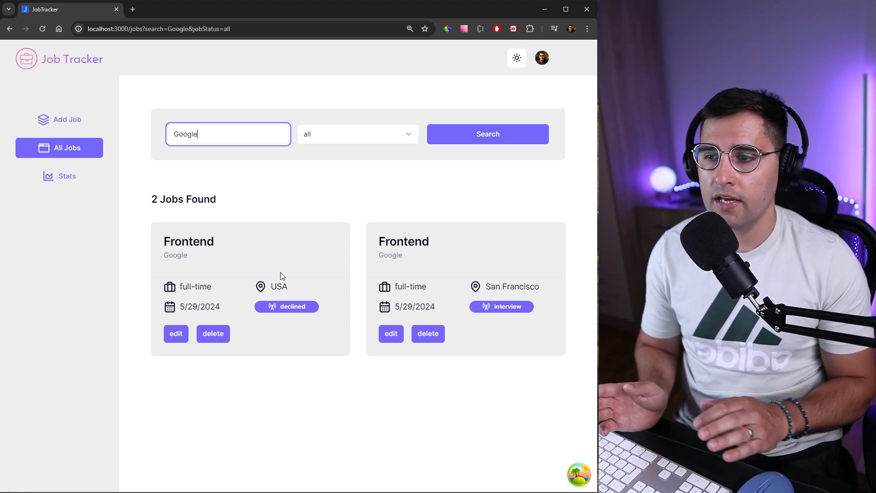
mouse_move(317, 326)
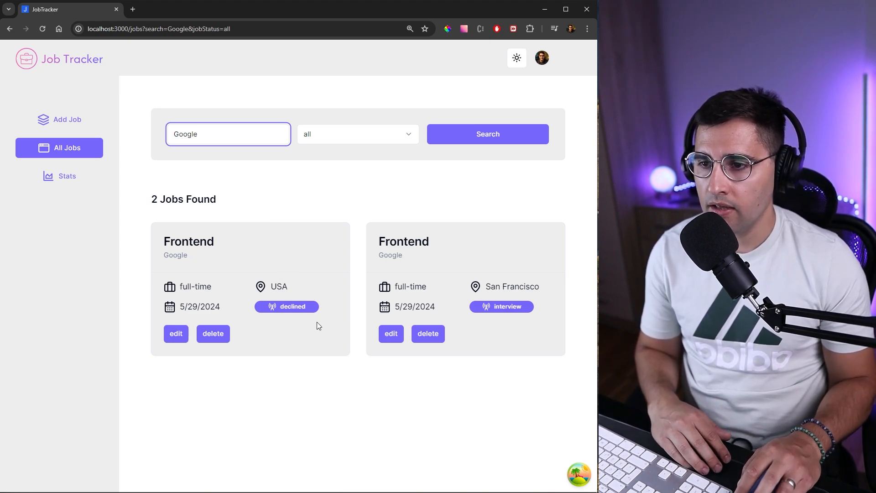
mouse_move(501, 307)
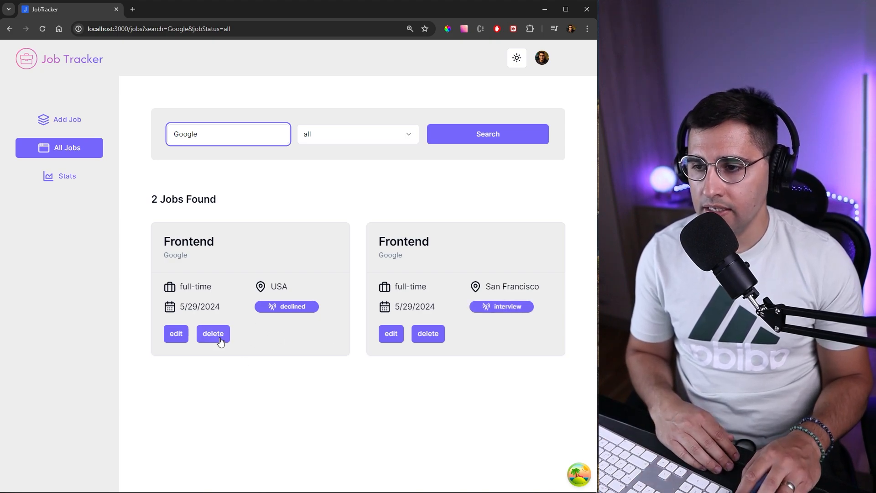
click(213, 334)
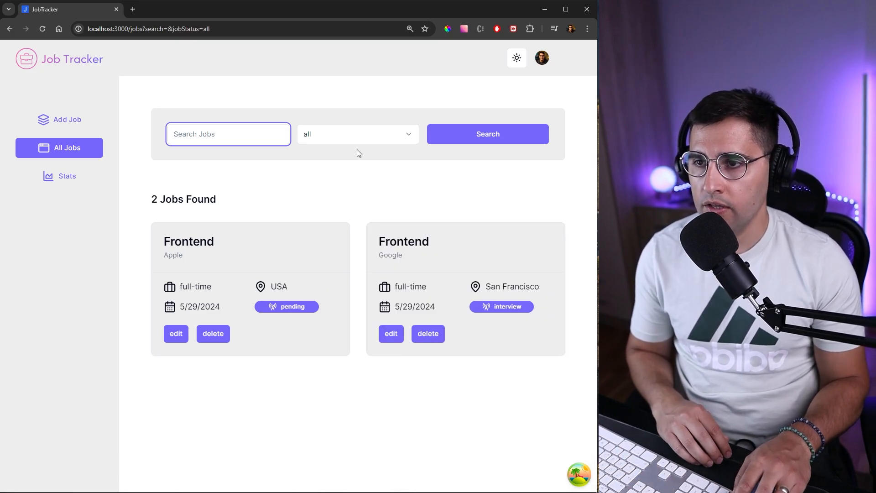
mouse_move(501, 277)
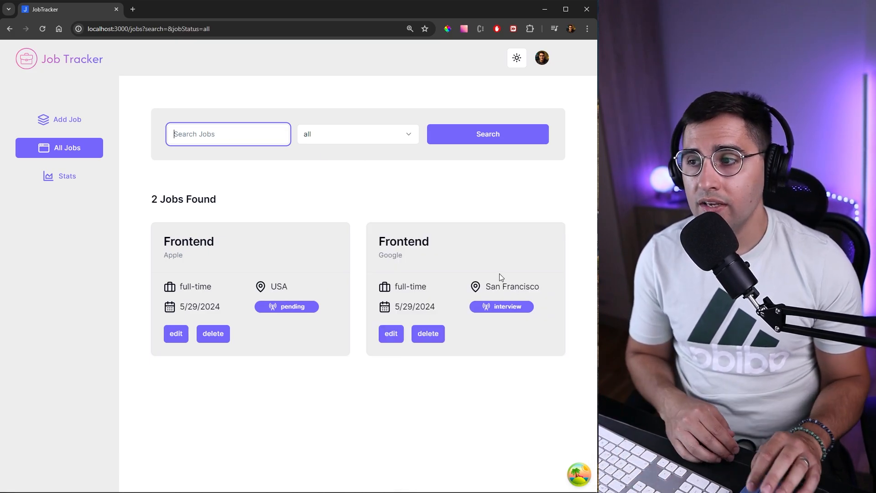
Step: View the Stats page with pending, interview and declined counts and the monthly chart
click(59, 176)
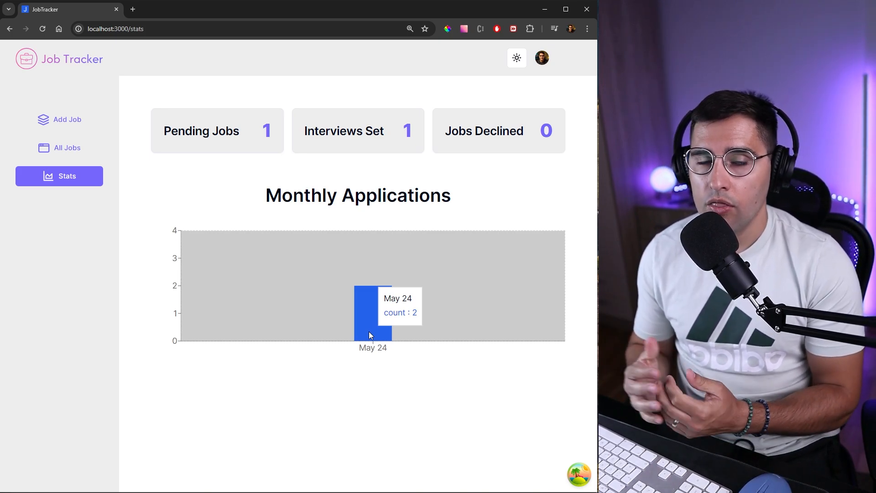
mouse_move(467, 189)
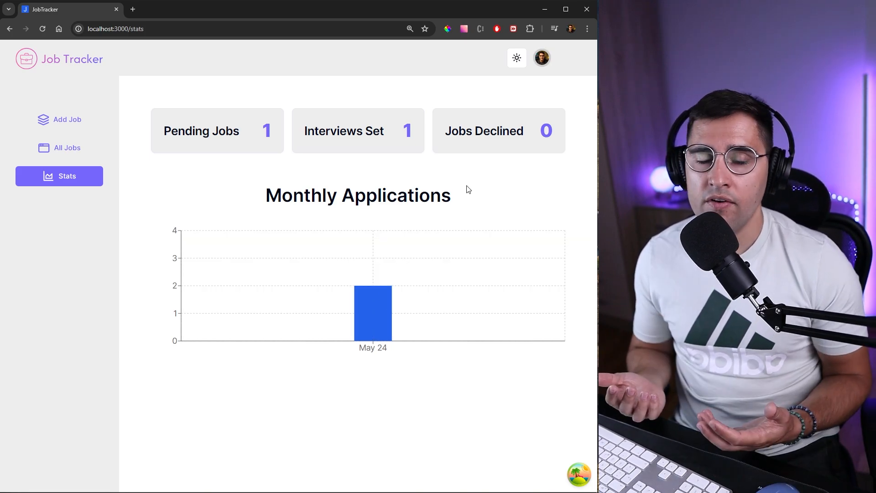
mouse_move(453, 145)
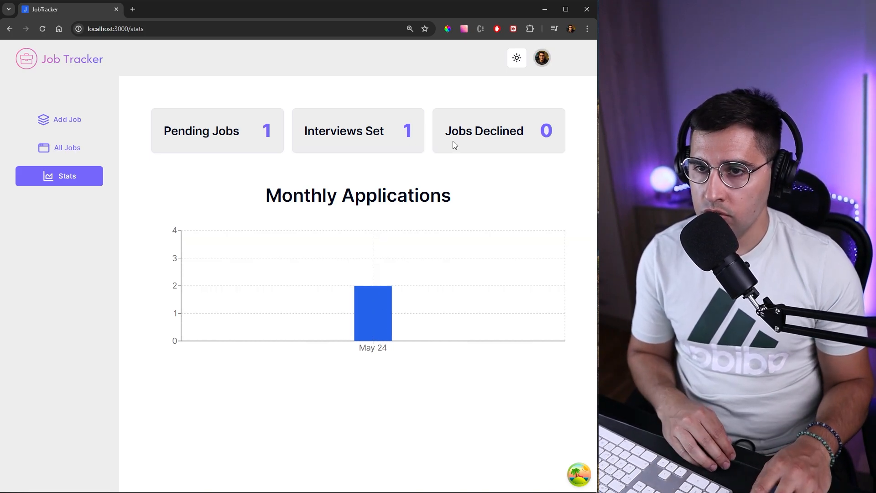
Step: View the account profile details from the header avatar's Manage account option
click(542, 58)
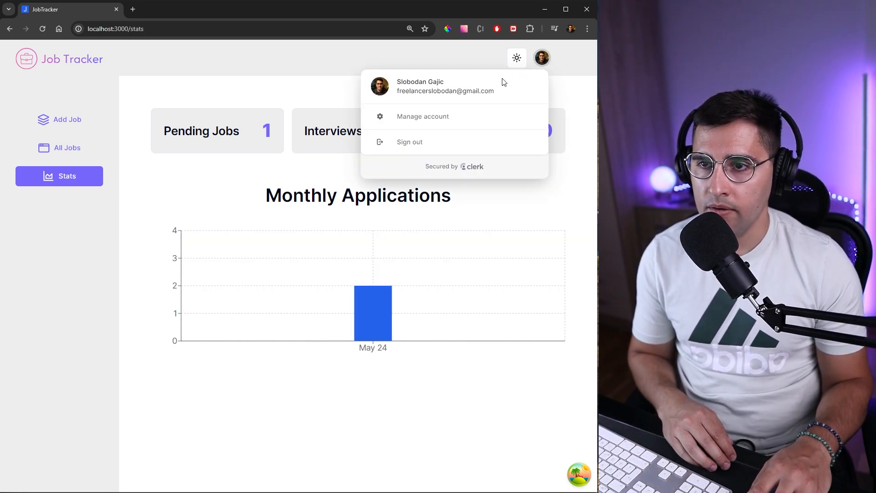
click(423, 116)
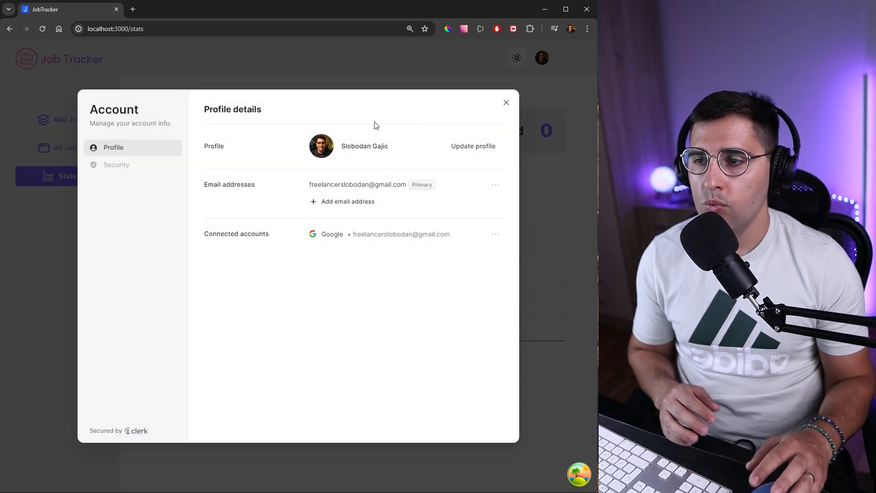
mouse_move(326, 219)
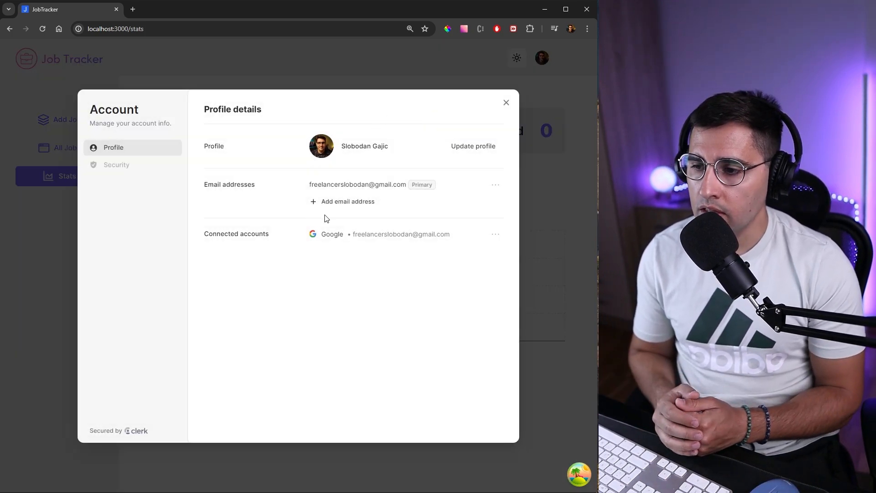
mouse_move(439, 193)
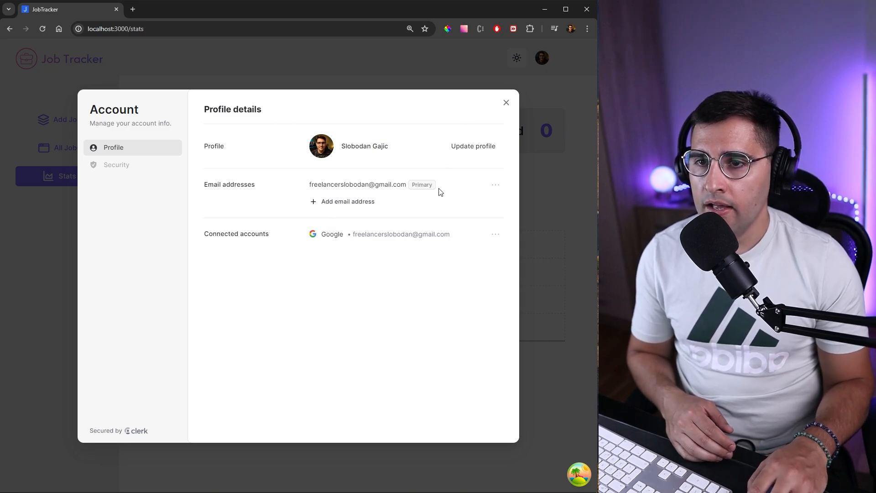
mouse_move(506, 105)
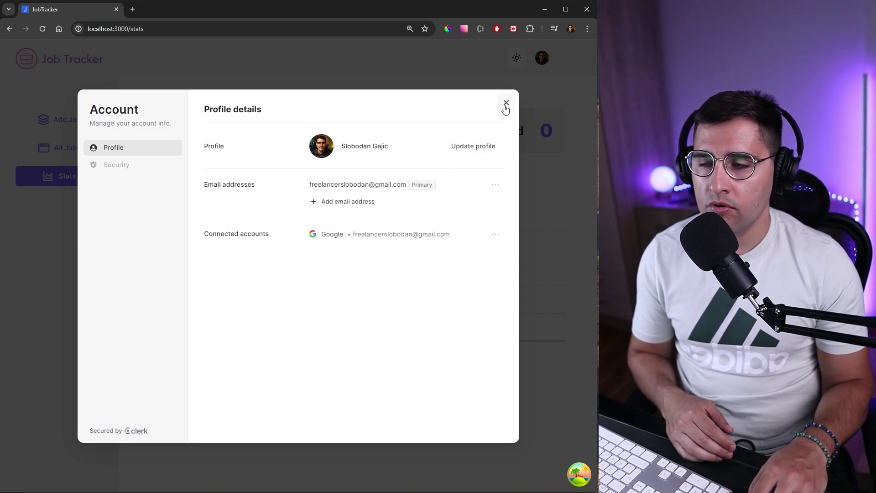
Step: Close the account details, switch to the dark theme, then back to light
click(505, 103)
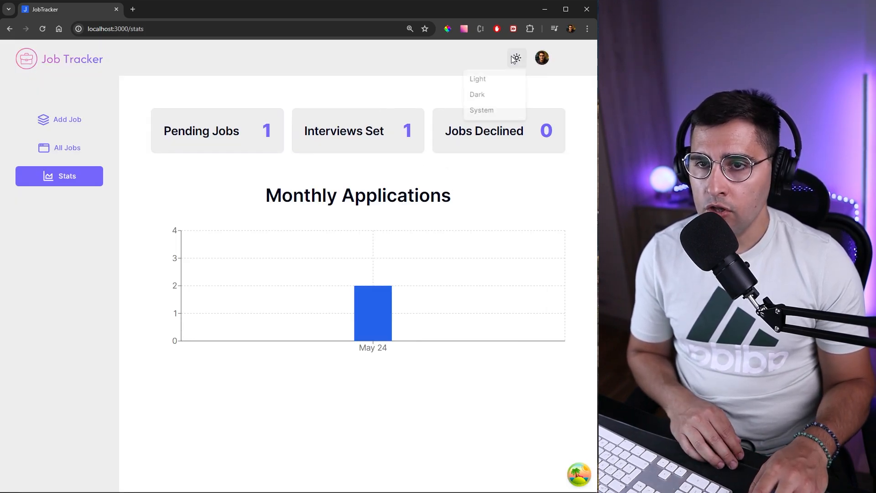
click(476, 94)
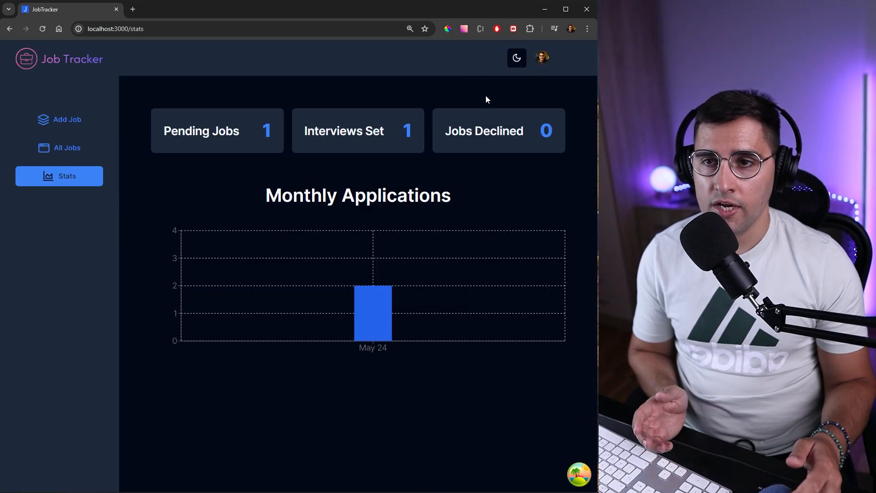
click(516, 58)
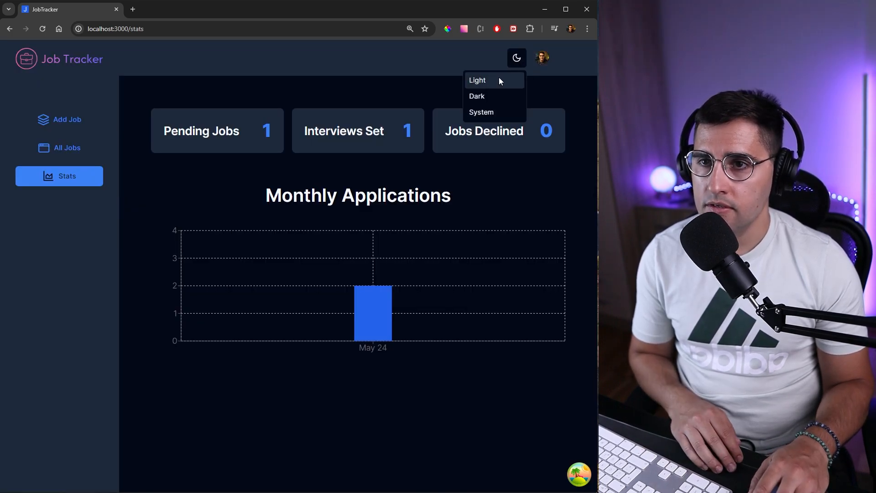
click(477, 80)
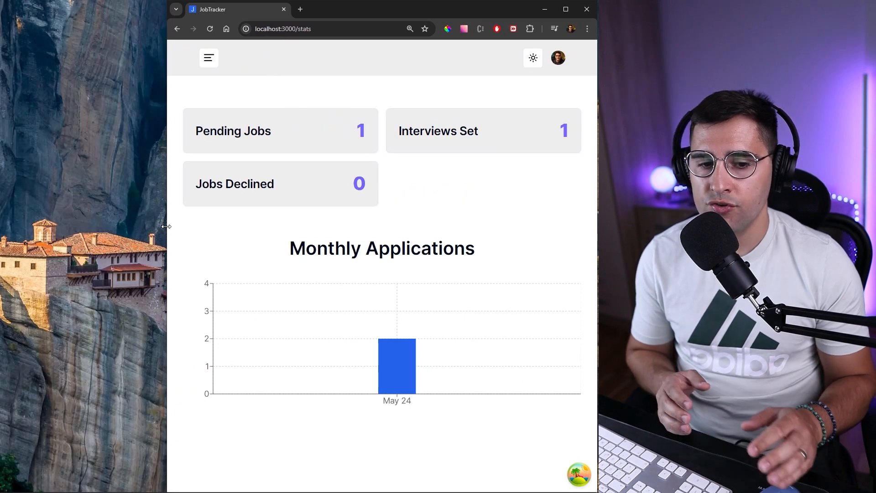
Step: Check the narrow-window layout by showing and hiding the hamburger navigation
click(209, 57)
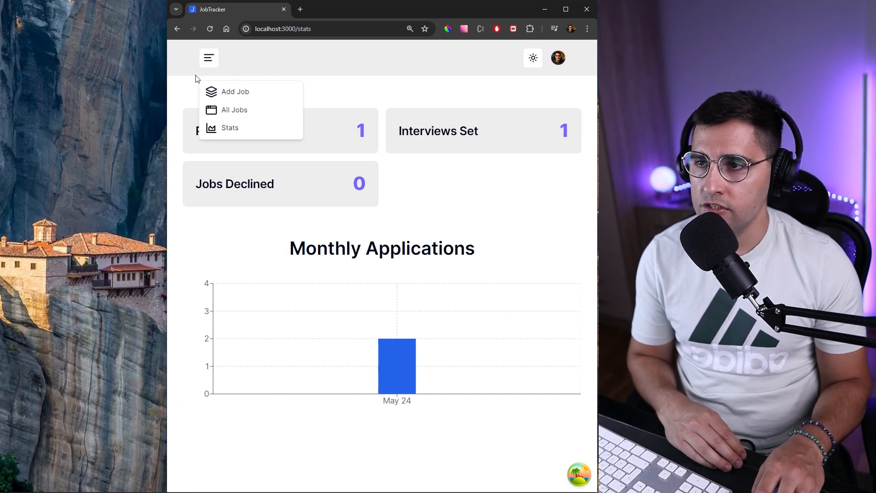
mouse_move(172, 233)
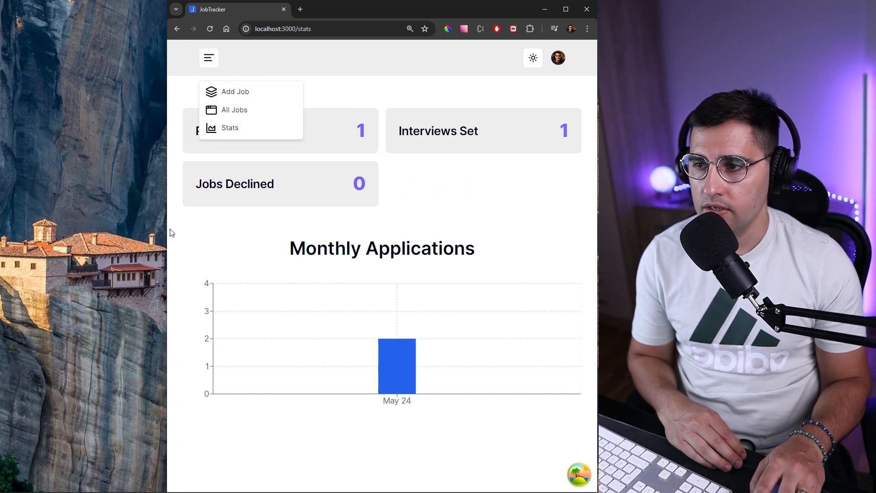
click(208, 57)
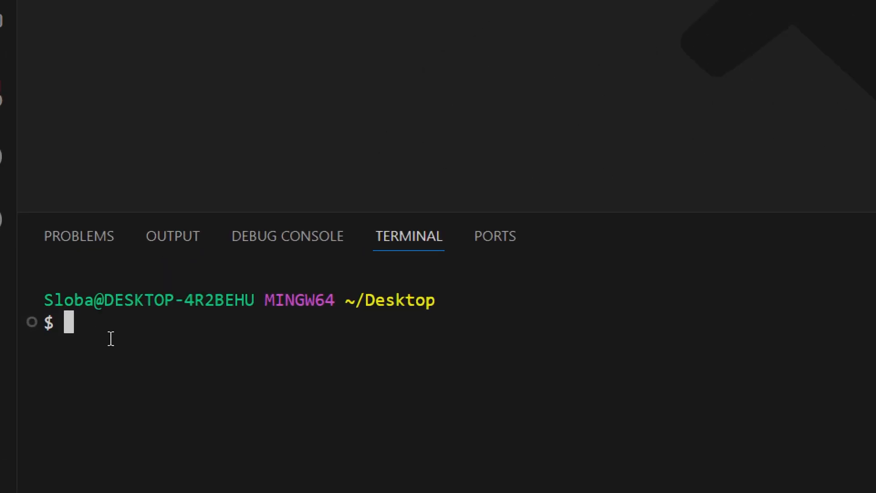
Step: Run npx create-next-app@latest job-tracker in the terminal
text(np)
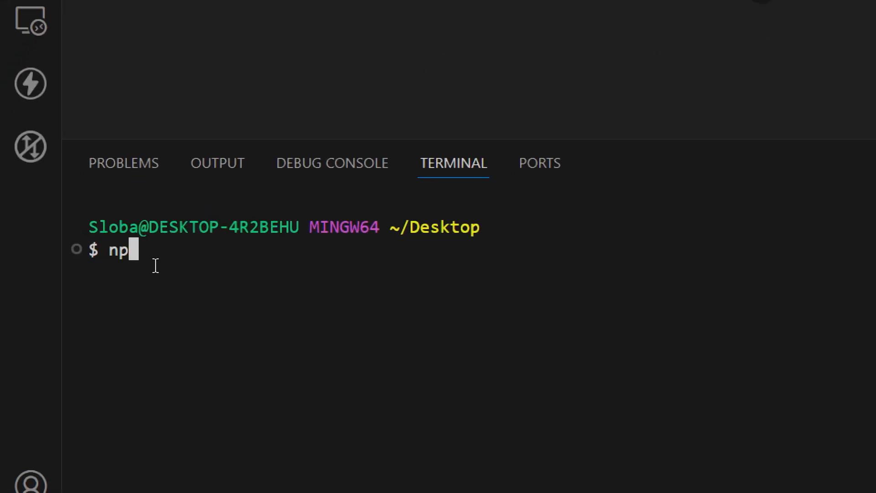
text(x create)
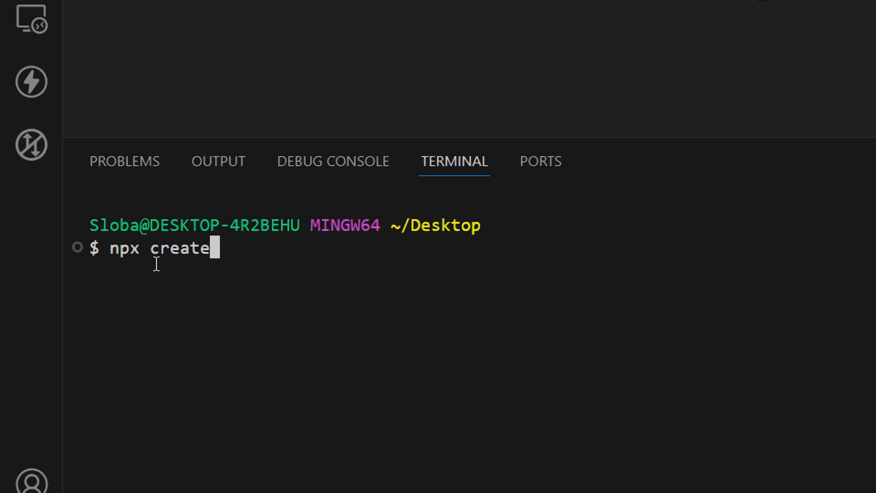
text(-next)
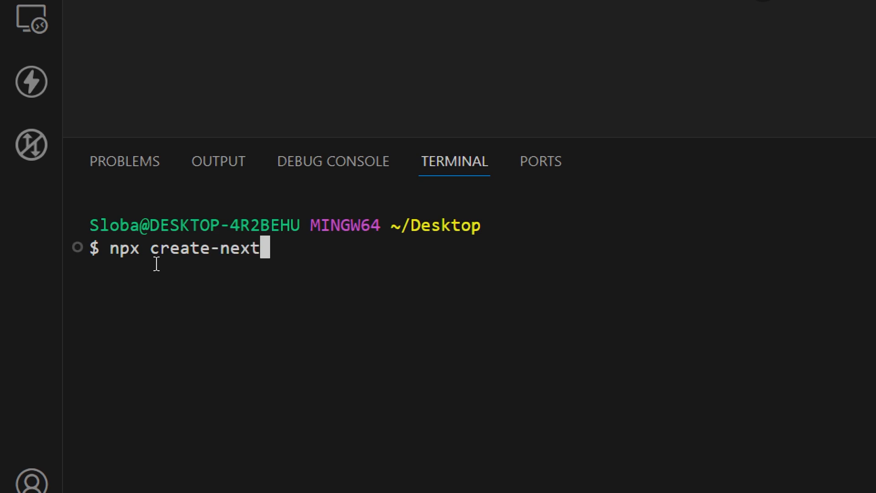
text(-app@lat)
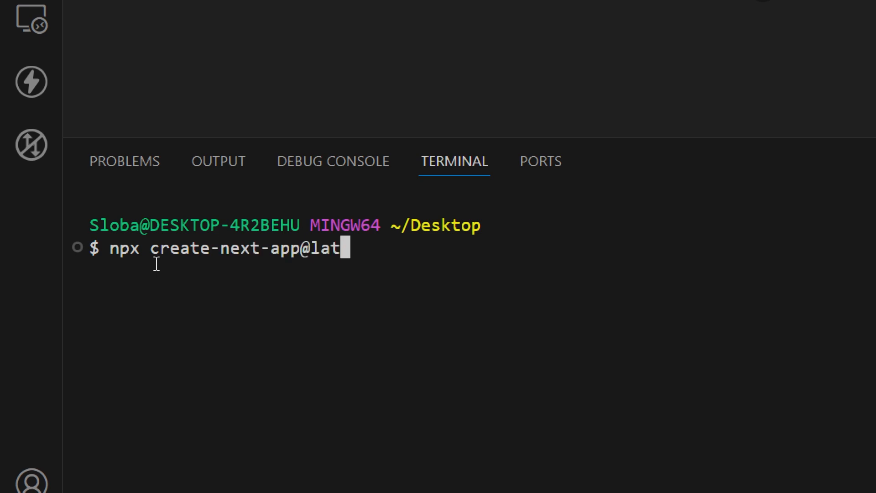
text(est)
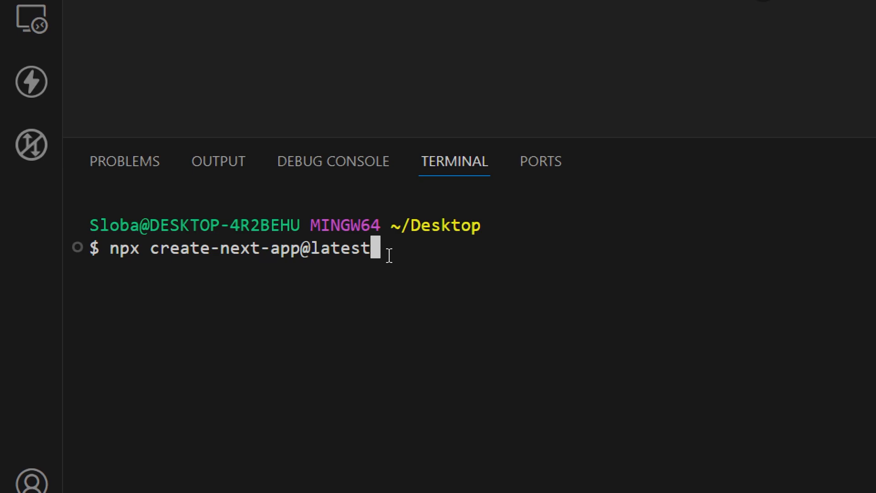
mouse_move(168, 241)
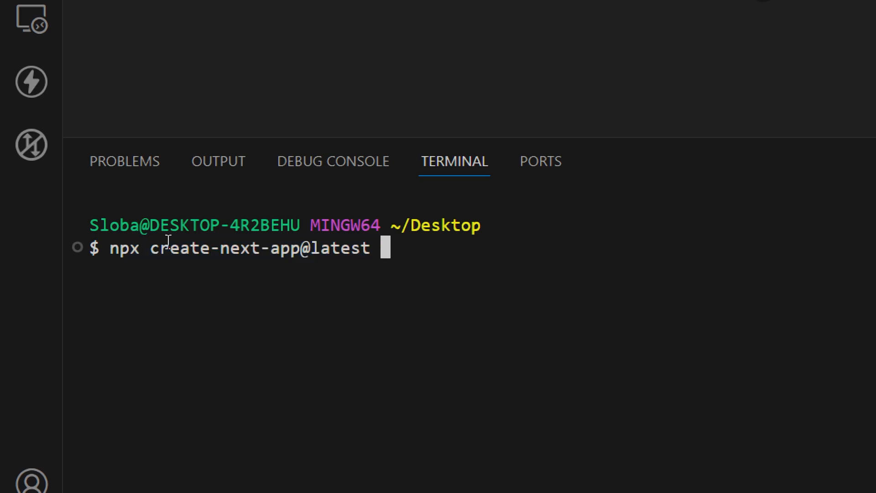
text(job-d)
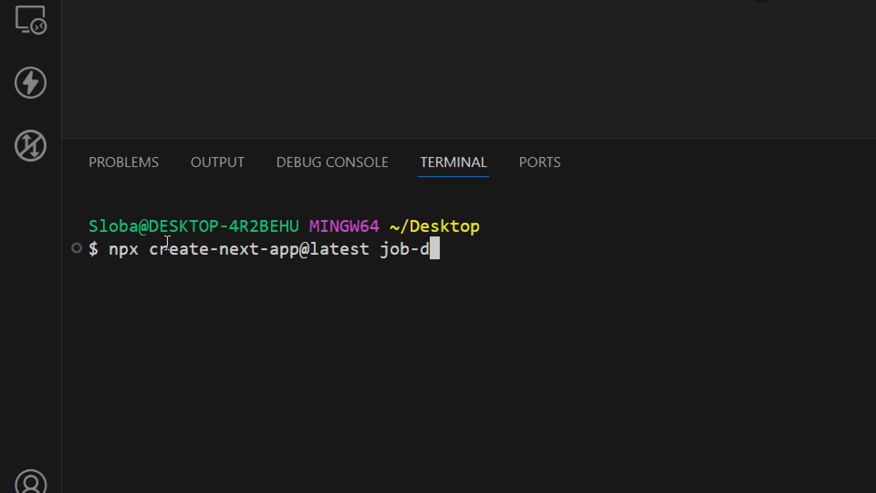
text(racker)
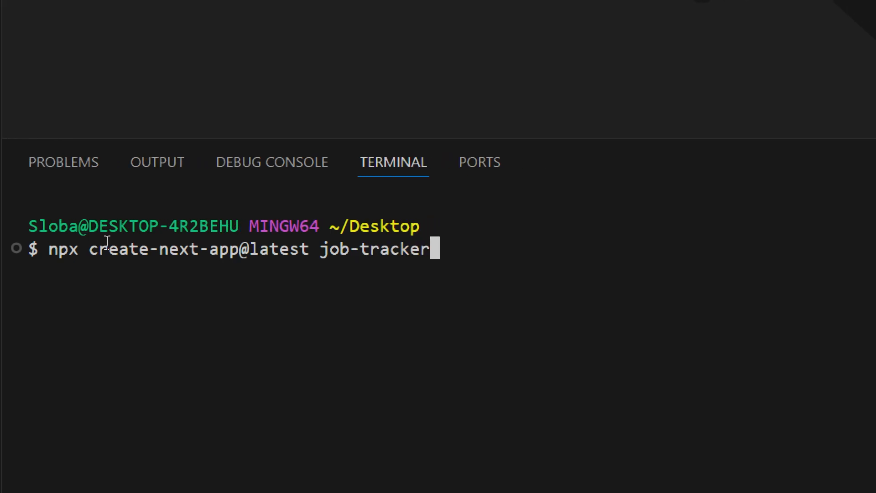
key(Return)
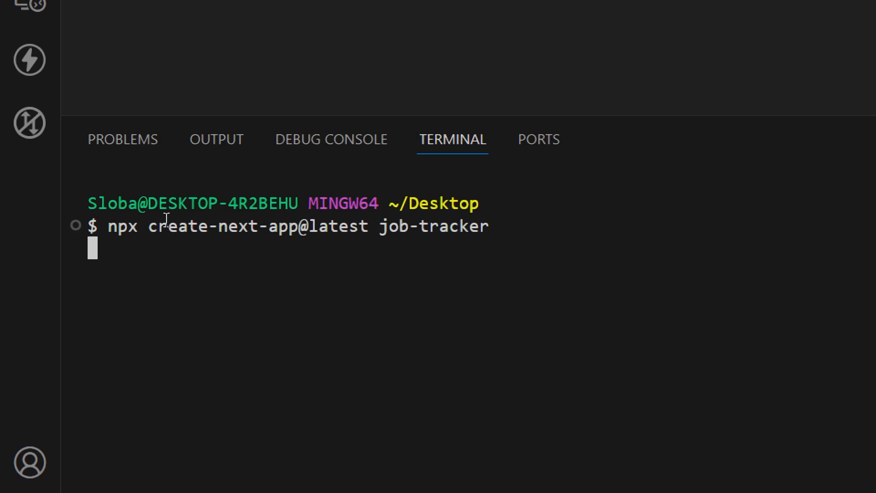
Step: Answer the prompts: TypeScript yes, ESLint no, Tailwind yes, src directory no, App Router yes
key(Return)
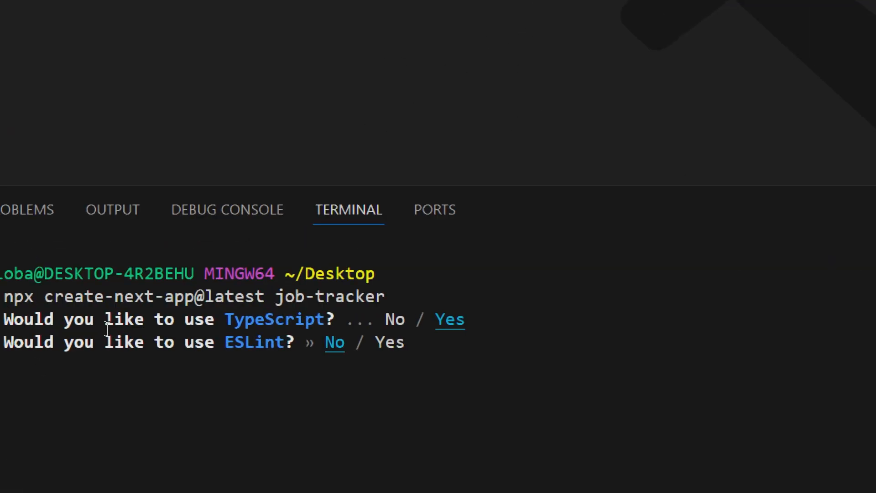
key(Return)
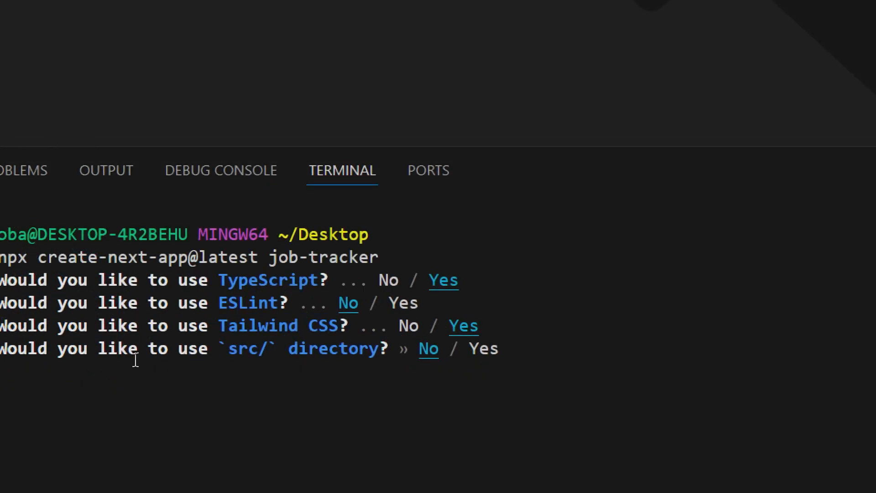
key(Return)
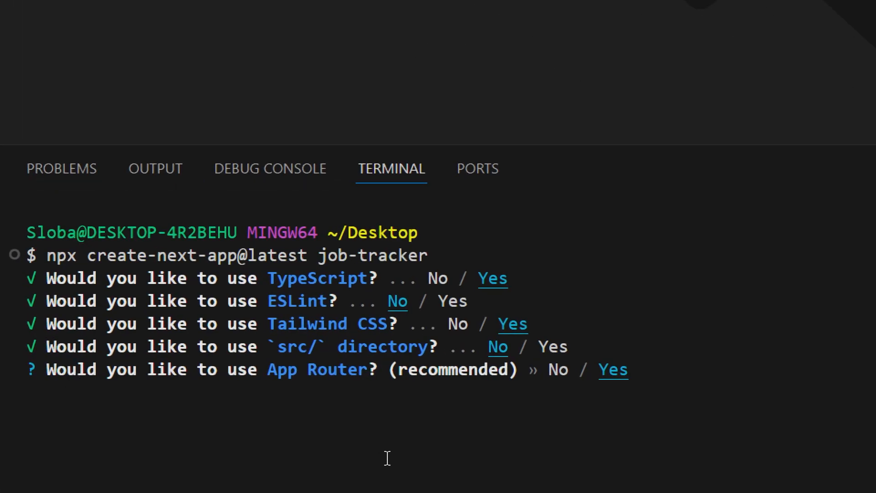
key(Return)
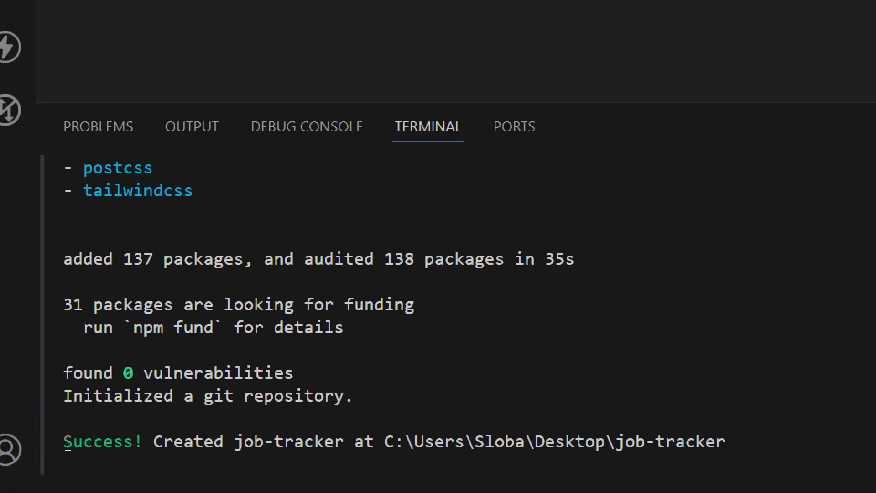
mouse_move(243, 441)
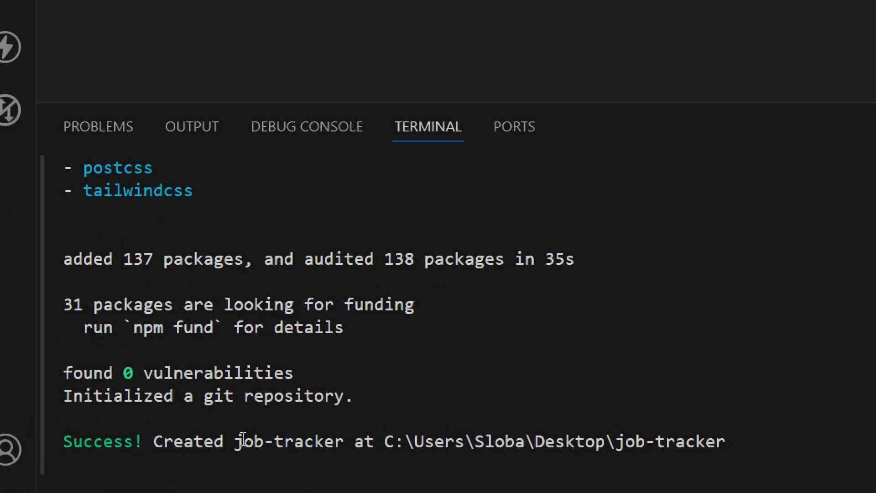
mouse_move(538, 400)
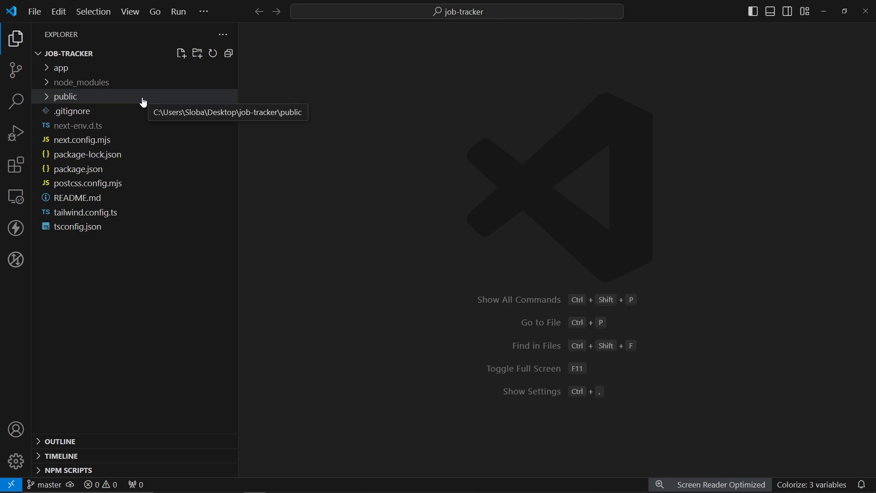
mouse_move(788, 11)
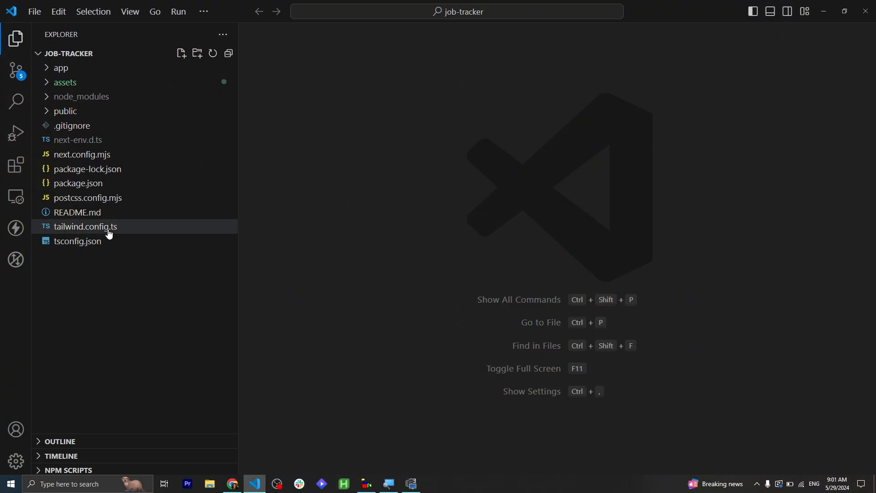
Step: Expand the assets folder and preview logo.svg, main.png and the README
click(66, 82)
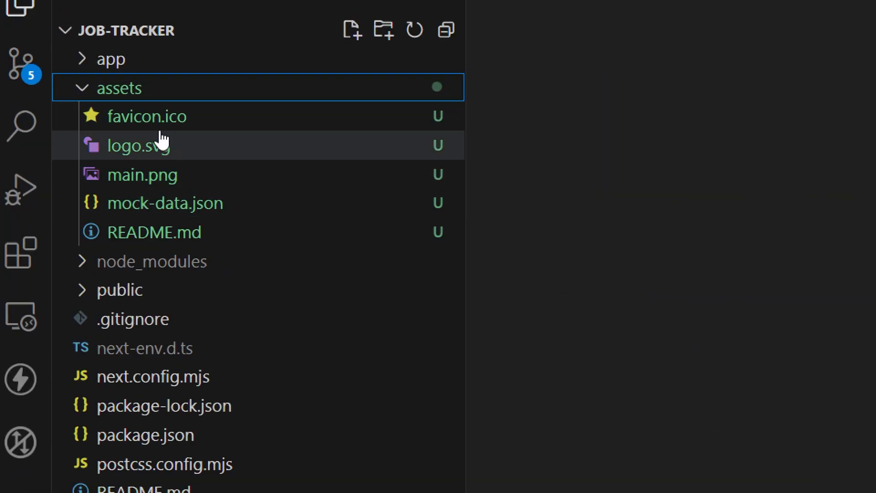
click(138, 145)
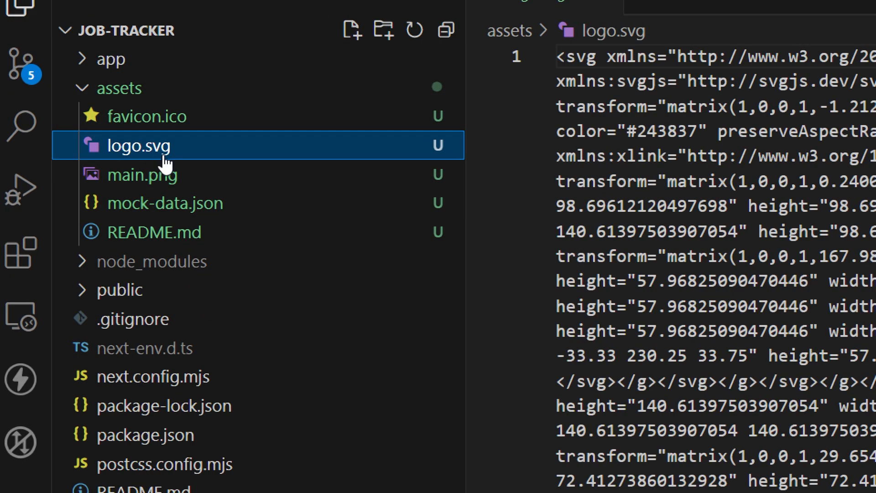
click(143, 174)
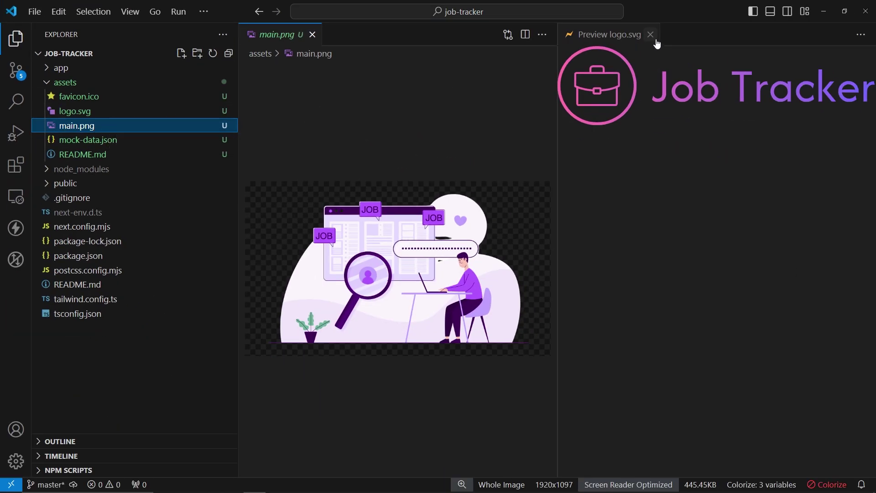
click(650, 33)
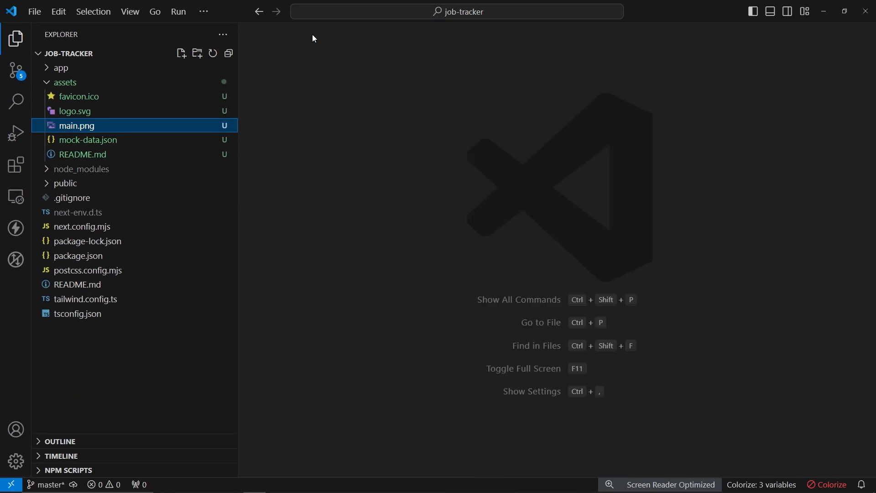
click(81, 155)
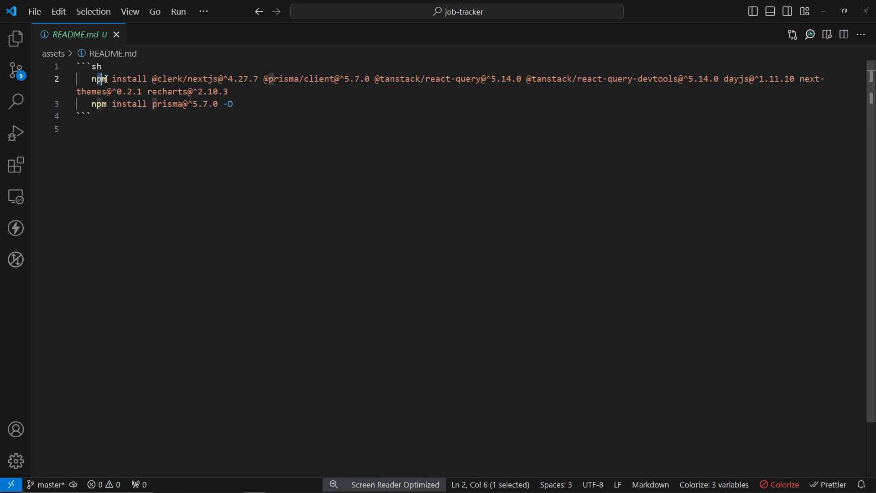
Step: Select and copy the README's two npm install command lines, including the dayjs package
drag(102, 78, 234, 103)
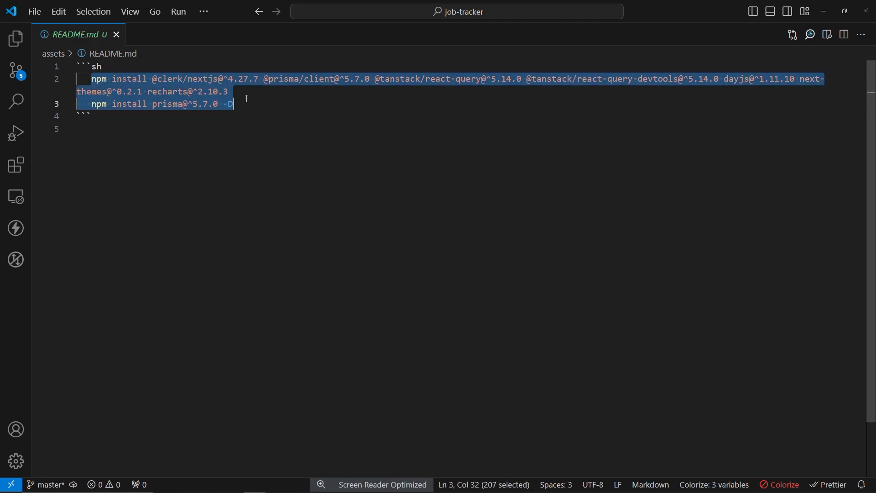
mouse_move(250, 102)
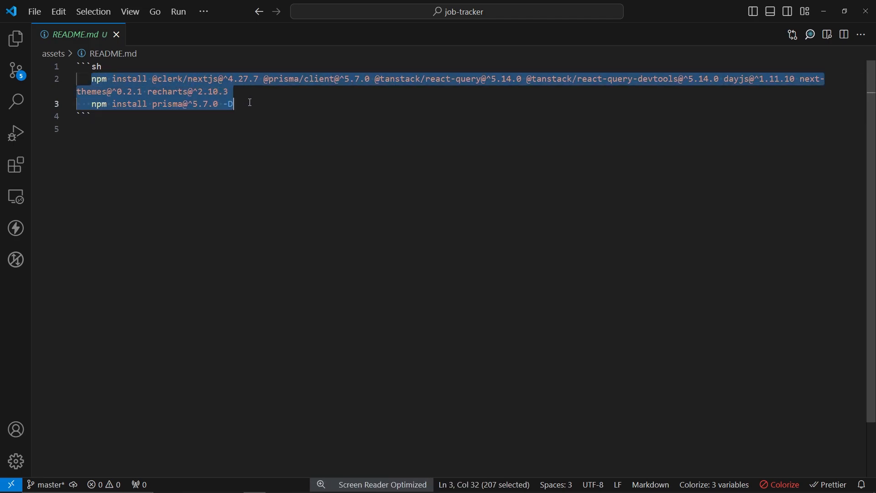
click(78, 129)
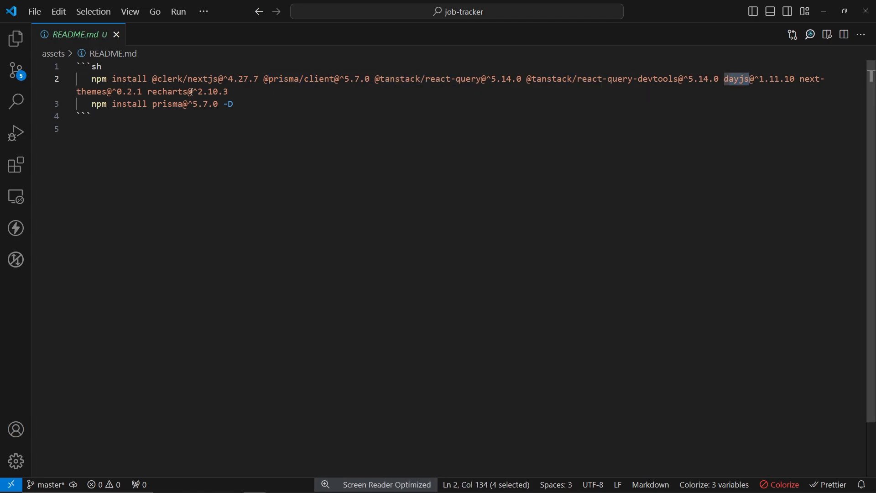
double_click(166, 92)
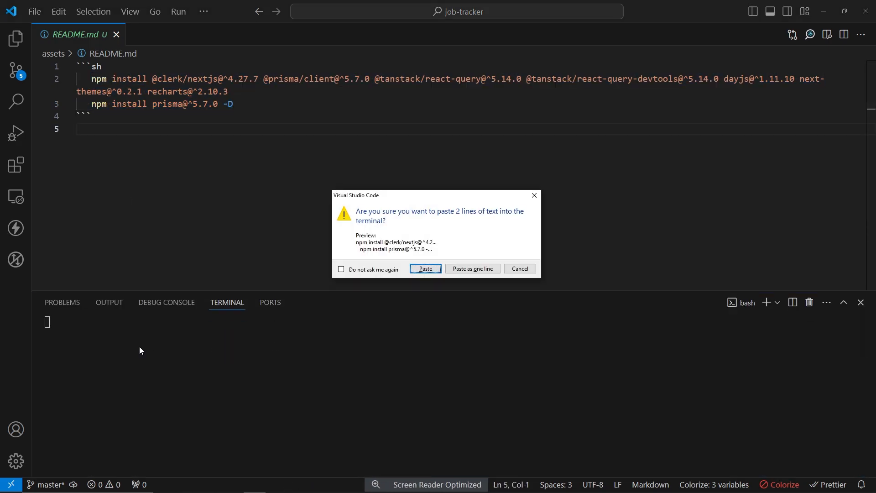
Step: Confirm the terminal paste to run both npm installs, then clear the output and begin 'npm ru'
click(424, 268)
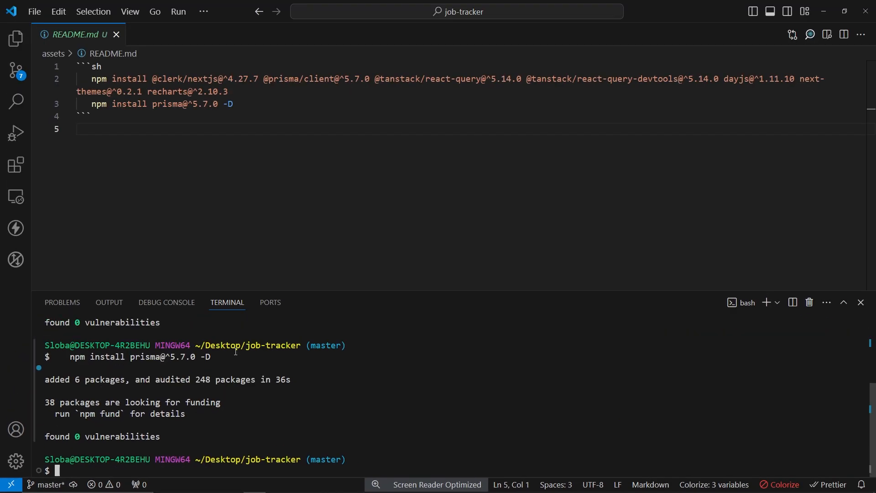
mouse_move(380, 400)
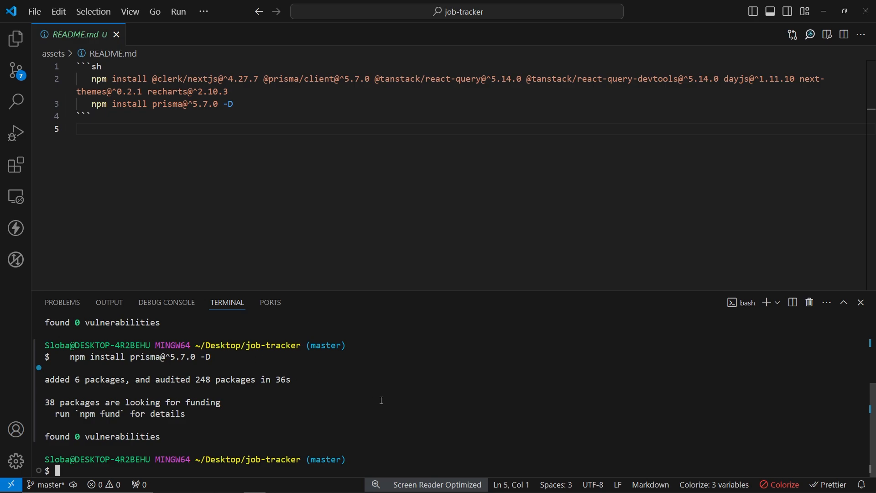
text(clear)
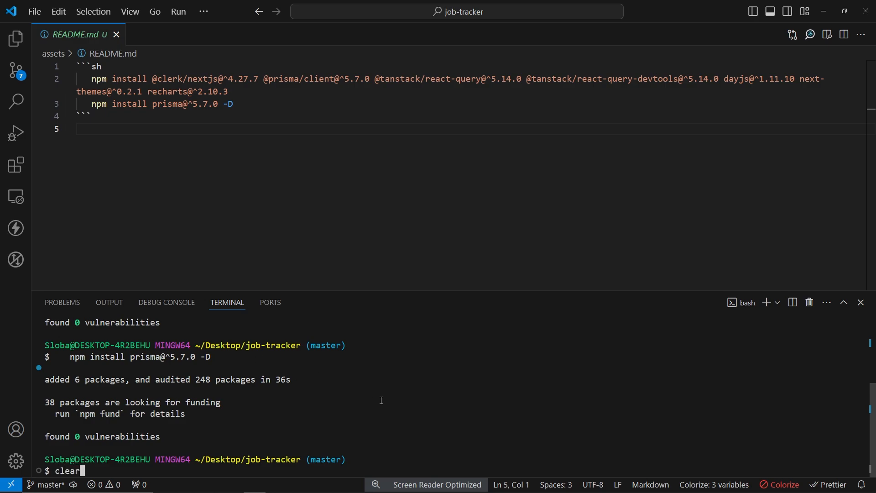
key(Return)
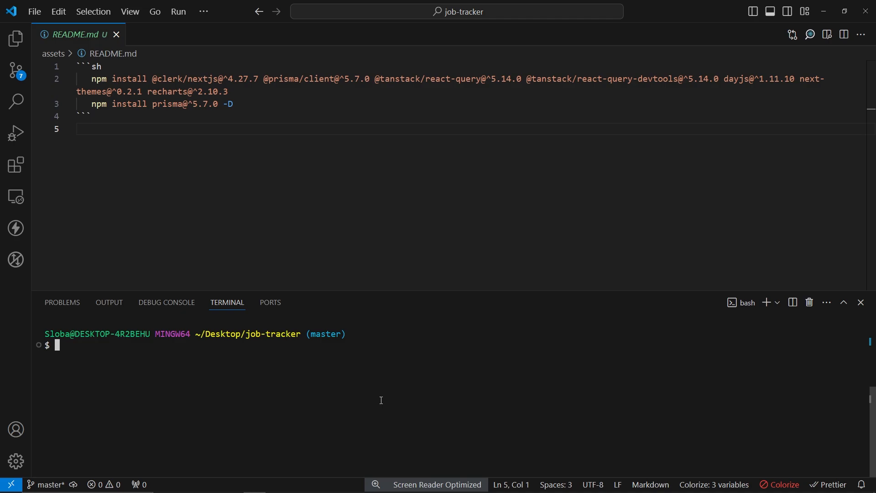
mouse_move(31, 367)
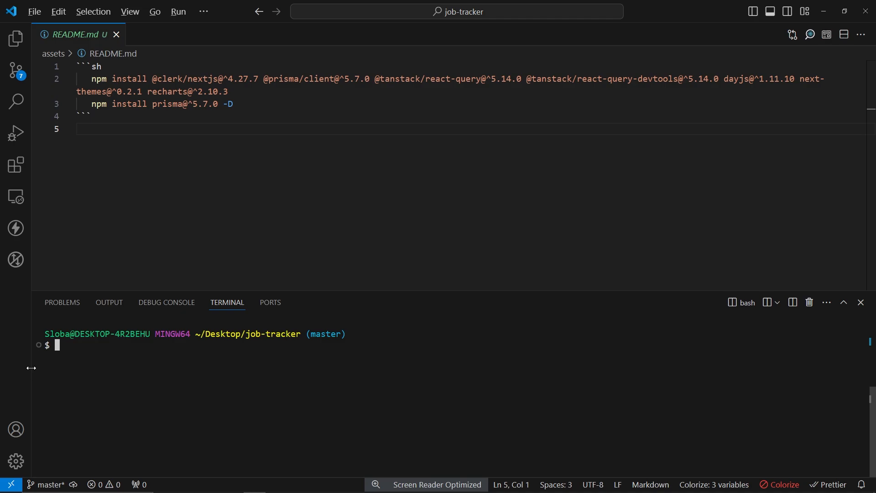
text(npm ru)
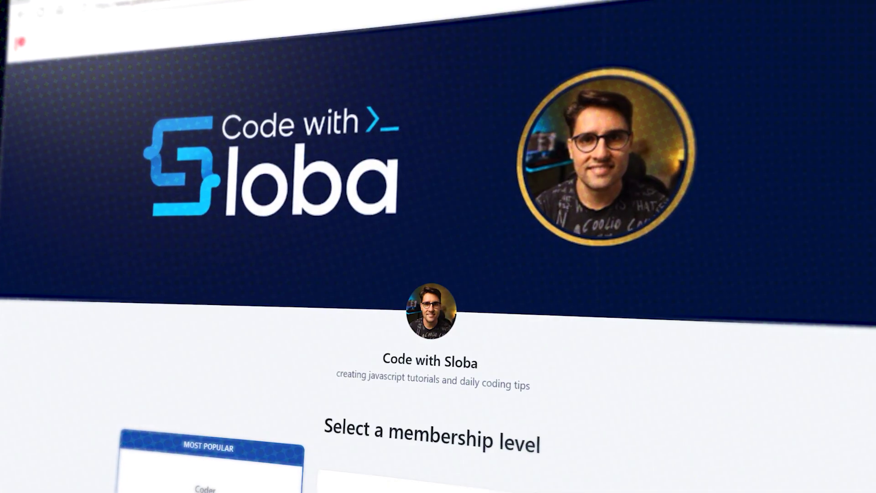
Step: Scroll down past the About section to the Code with Sloba recent posts list
scroll(down, 3)
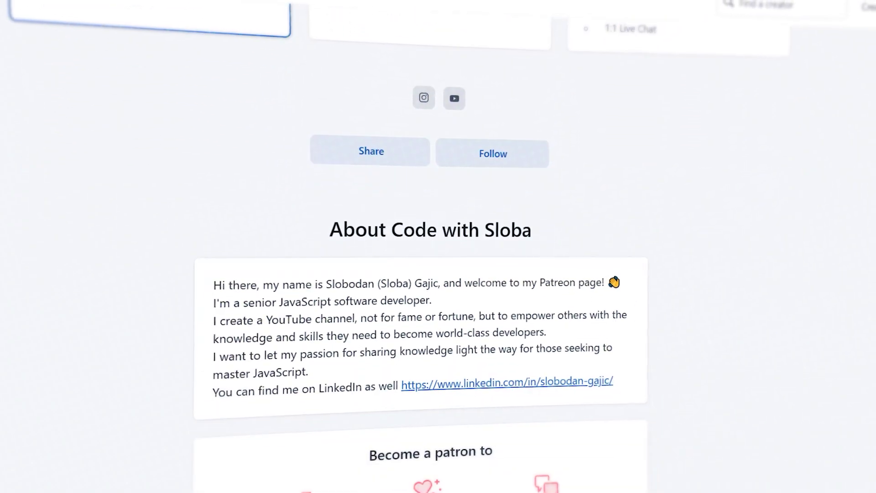
scroll(down, 3)
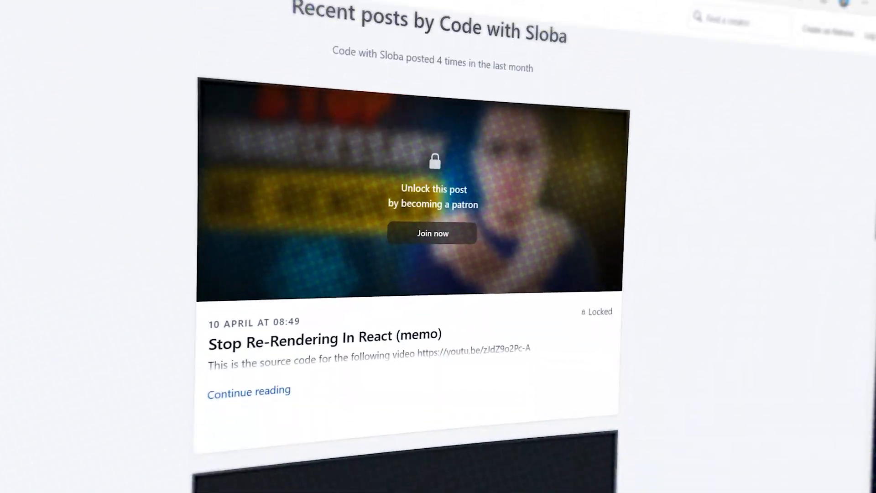
scroll(down, 3)
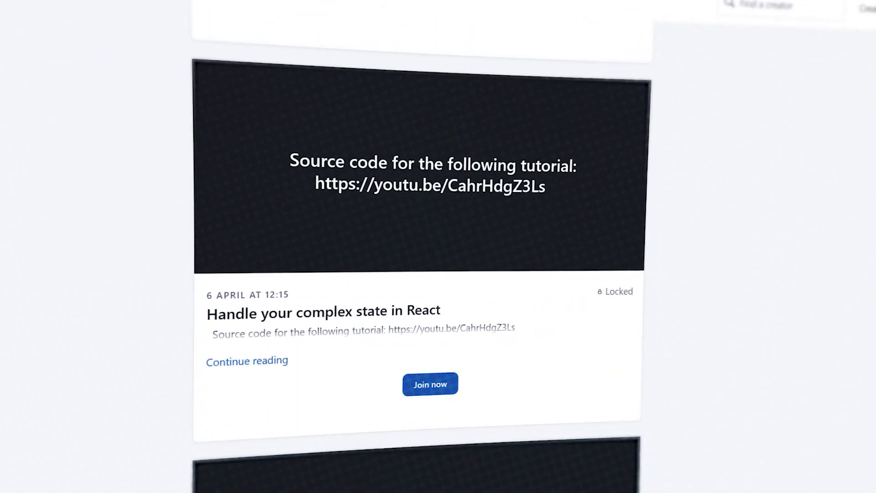